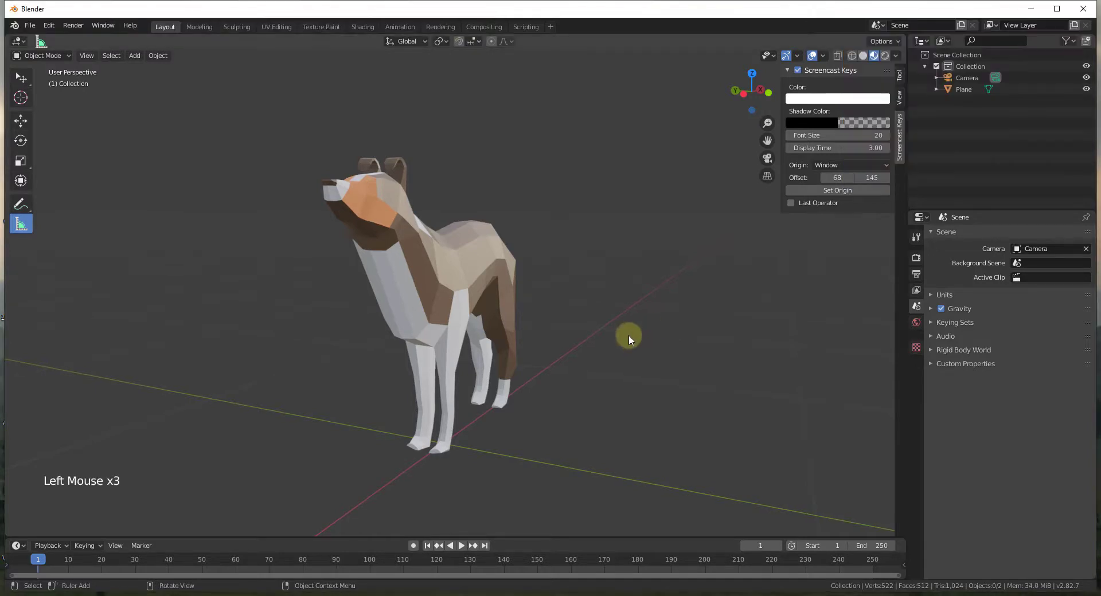
Bring up the Add menu (Shift+A) to reach the Mesh primitives.
scroll("up", 3)
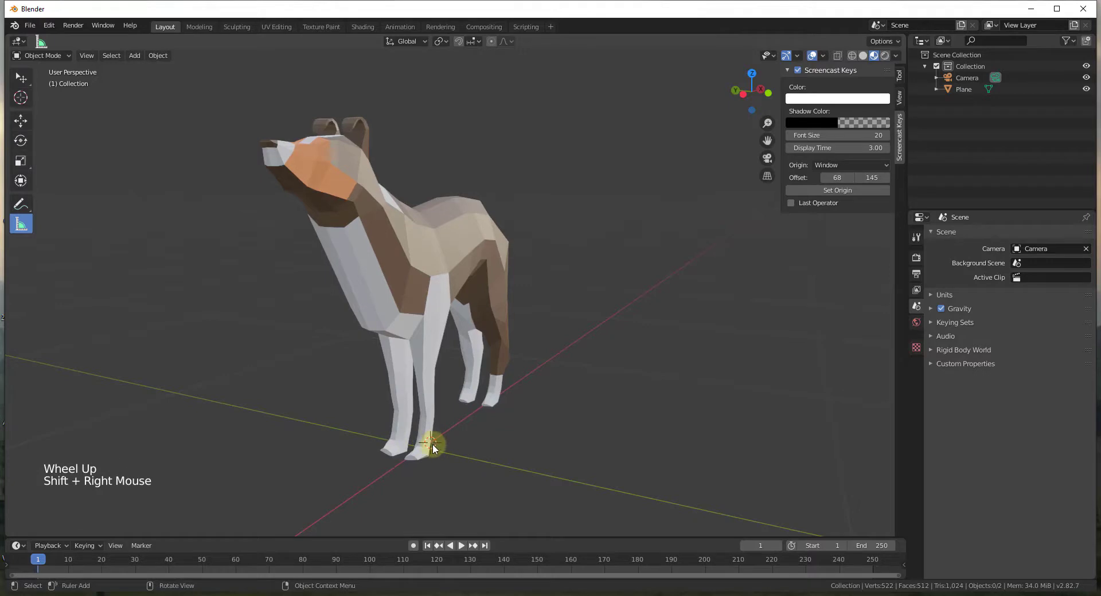
key("shift+a")
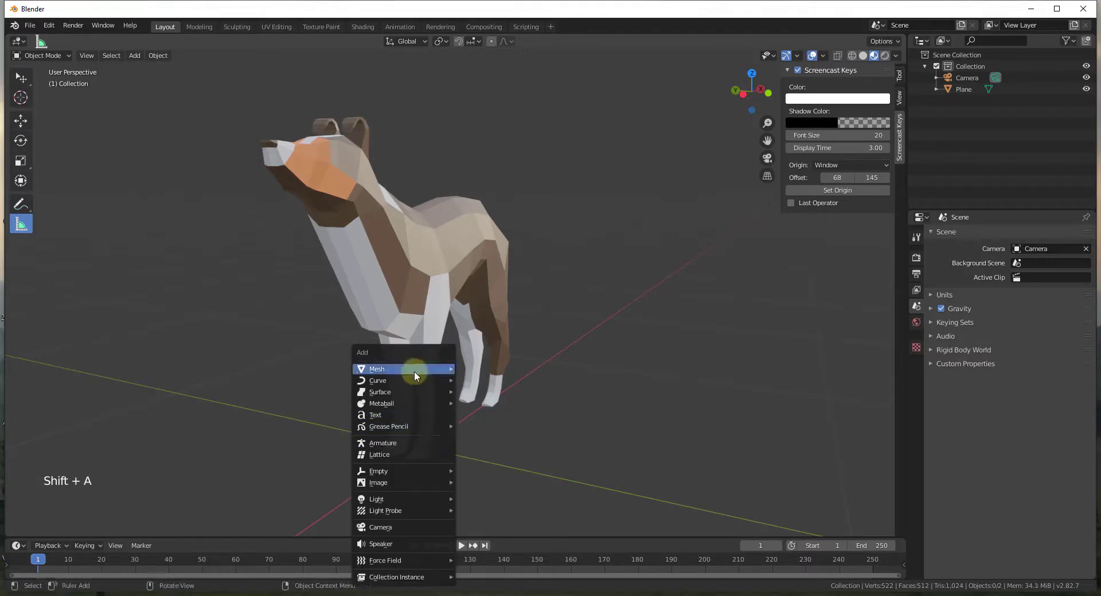
mouse_move(378, 369)
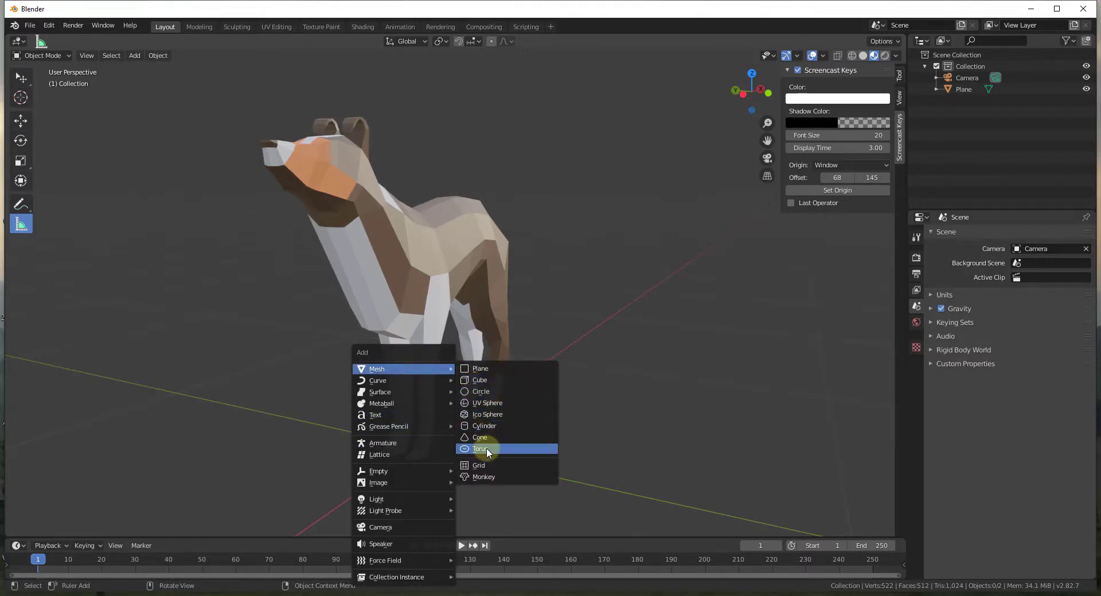
Add a torus with 0.2 m major and 0.02 m minor radius and move it off the dog's legs.
left_click(480, 449)
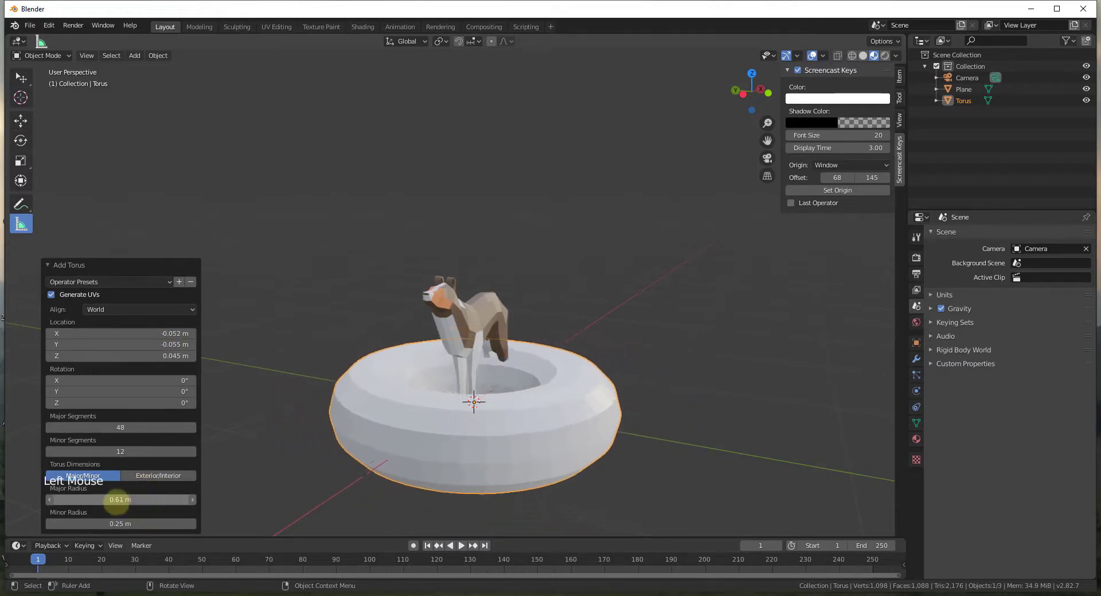
left_click_drag(119, 523, 98, 523)
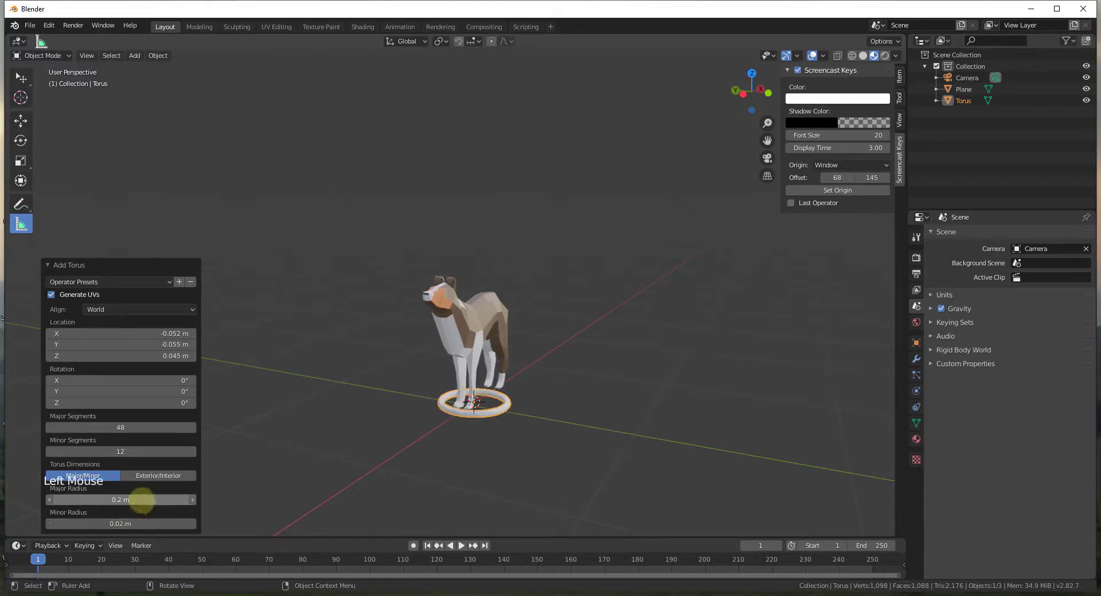
left_click_drag(140, 499, 120, 499)
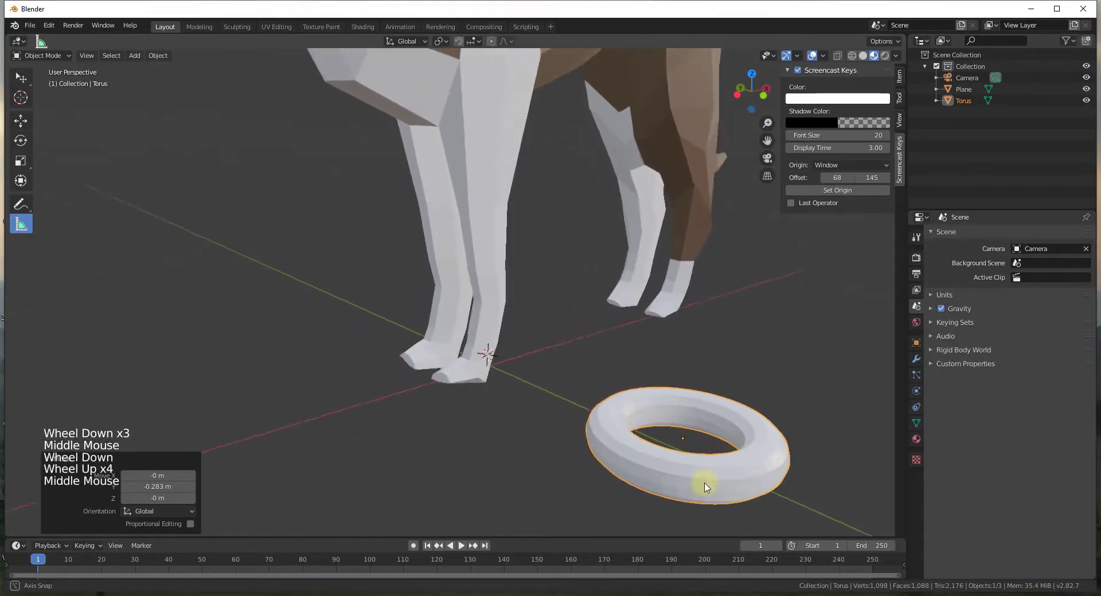
In Edit Mode pull half the torus vertices outward along X into an oval link.
key("Tab")
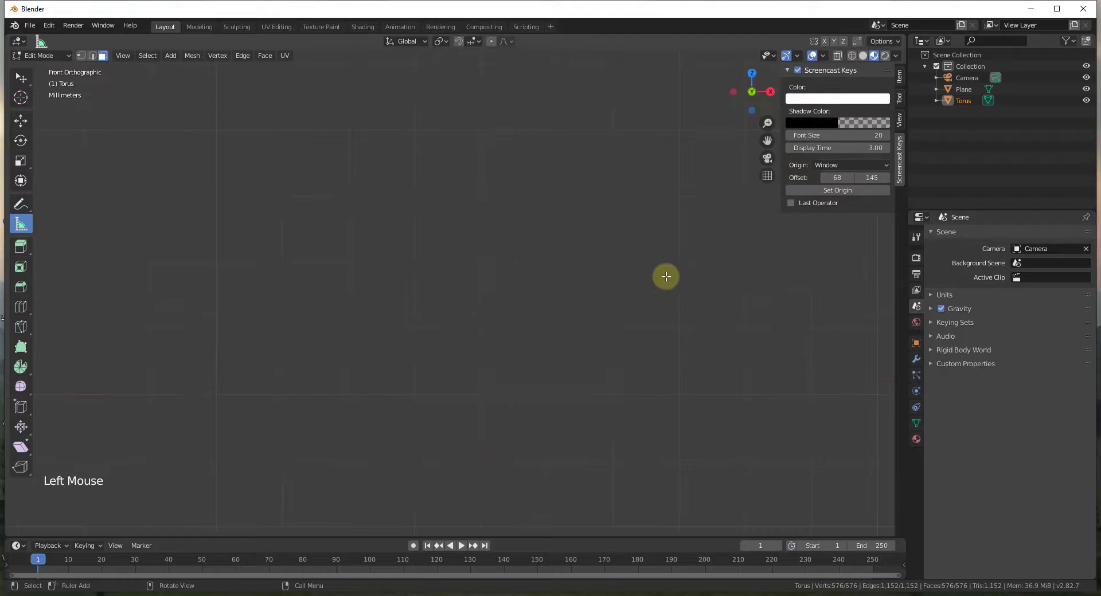
scroll("down", 3)
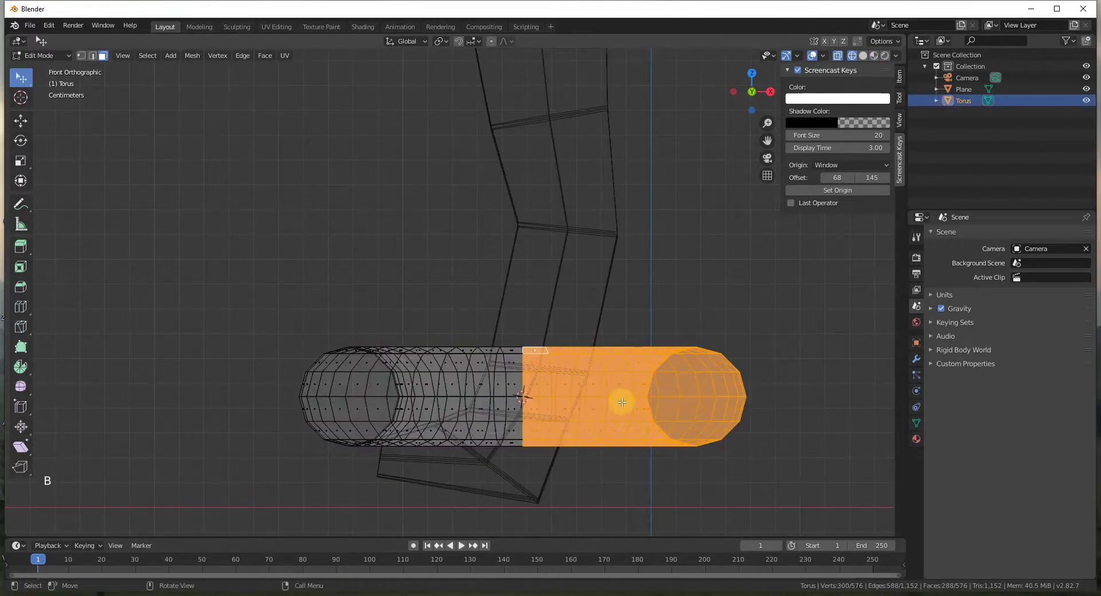
left_click_drag(622, 402, 581, 390)
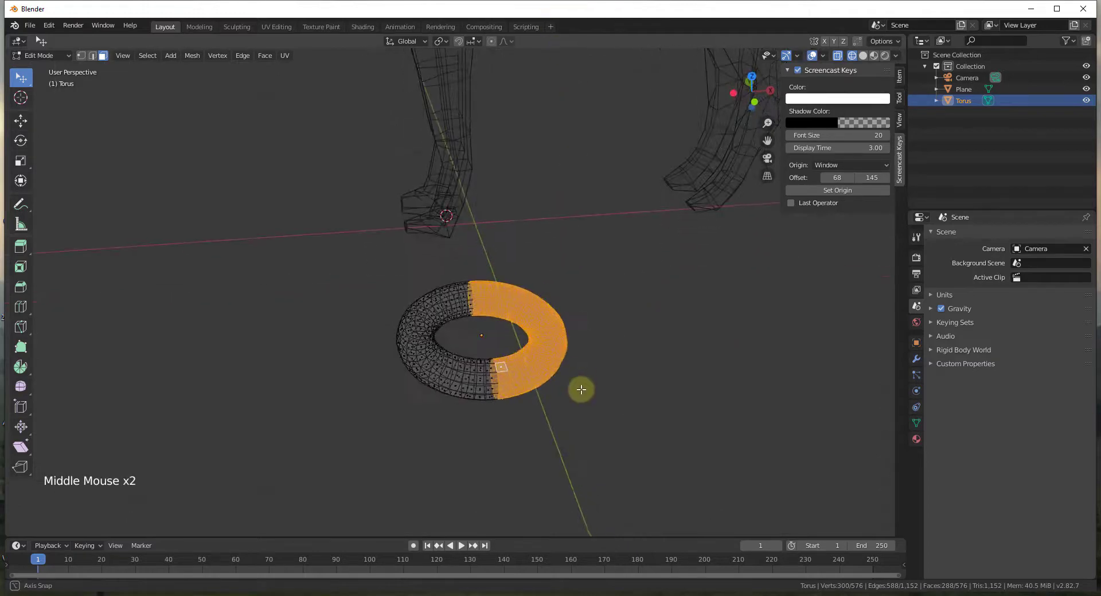
key("g")
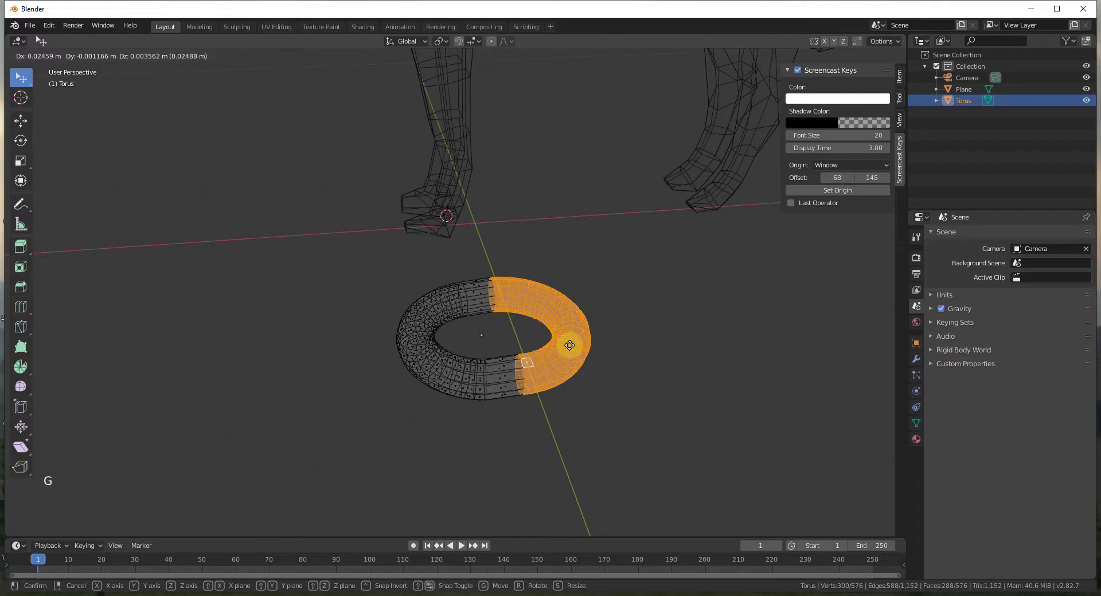
left_click_drag(570, 345, 673, 342)
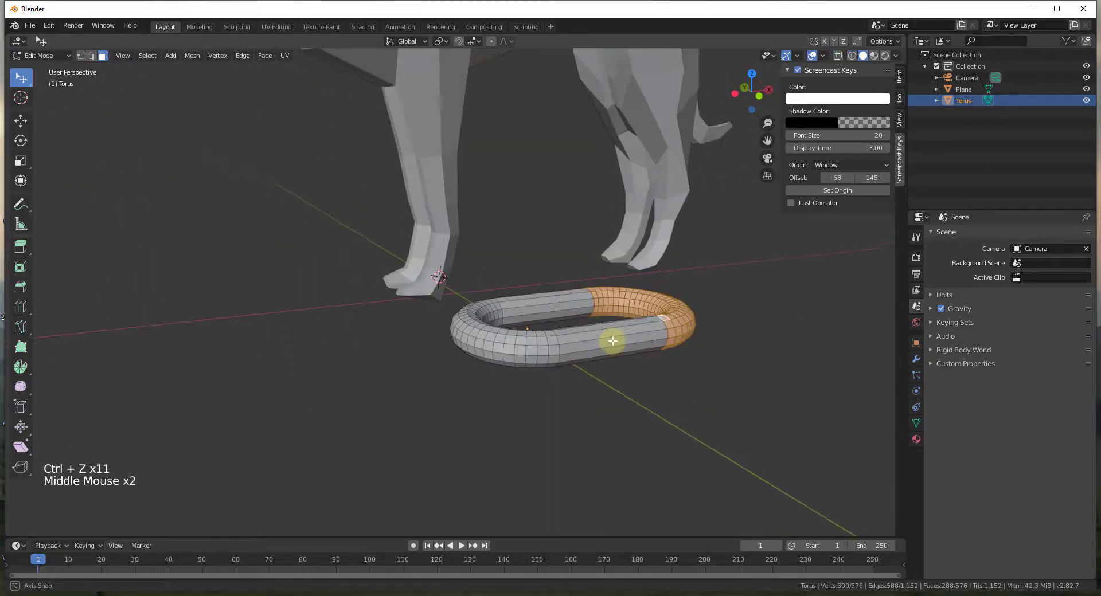
Duplicate the whole link, slide it along X and rotate it 90° on X to interlock.
left_click(644, 336)
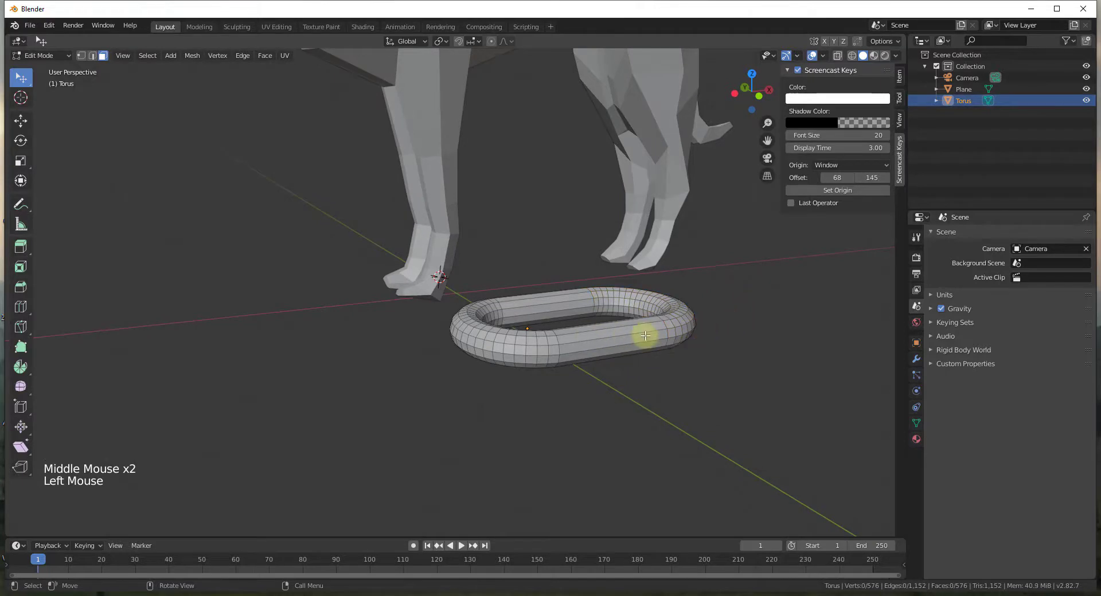
key("a")
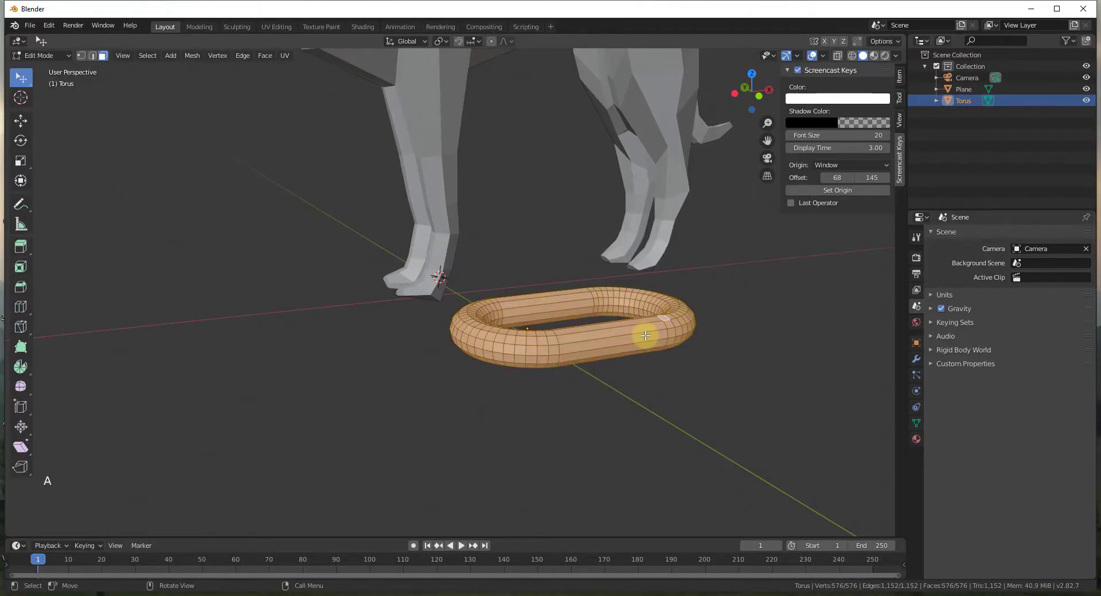
key("shift+d")
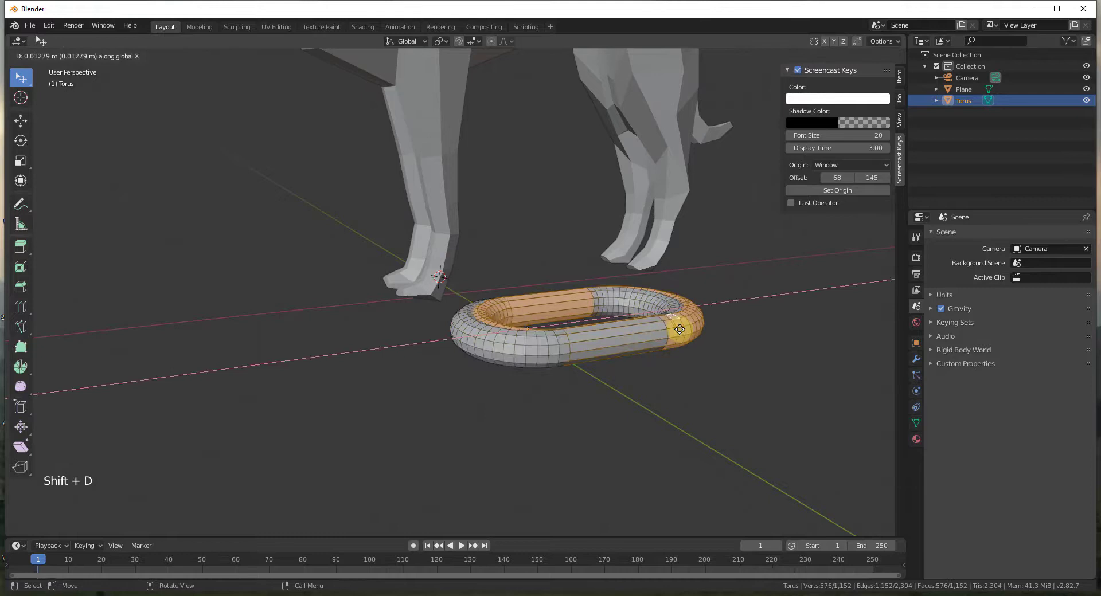
left_click_drag(680, 329, 720, 326)
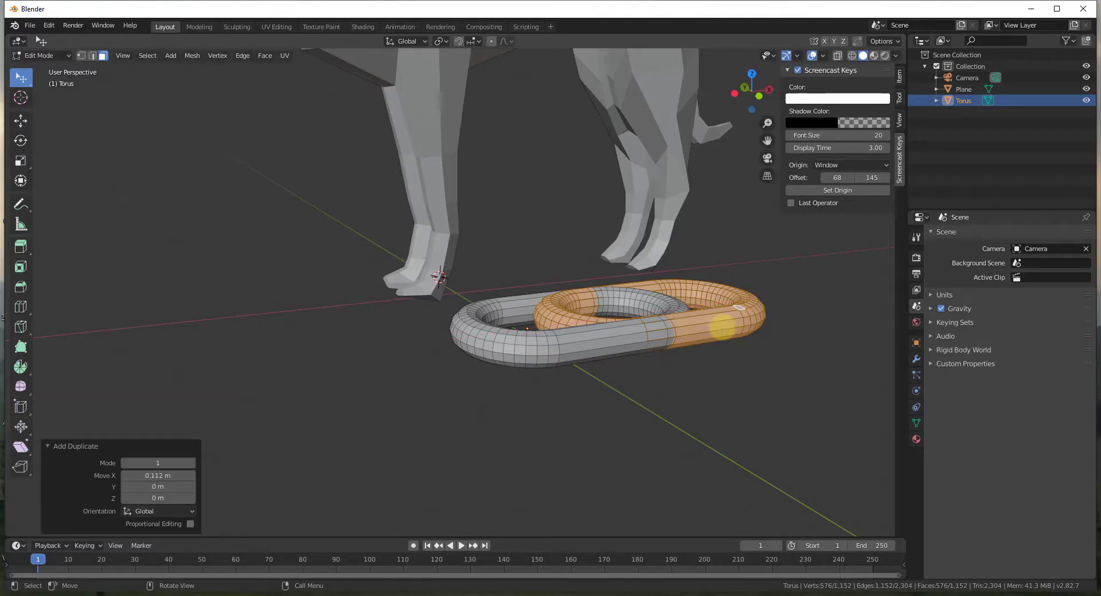
key("r")
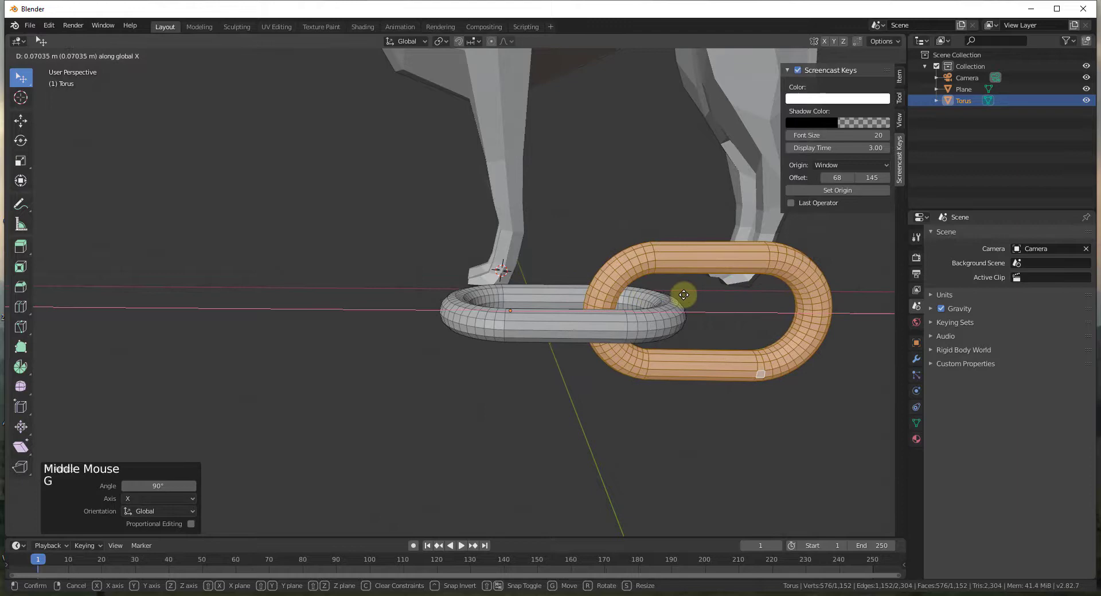
key("Tab")
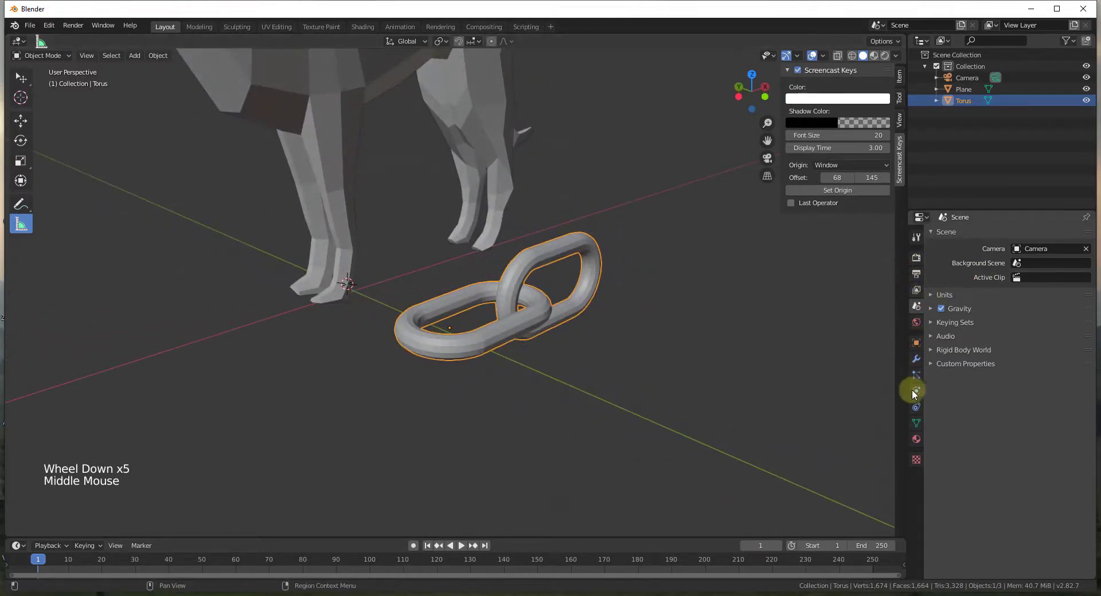
Add an Array modifier with Relative Offset X 0.850 and Count 17.
left_click(915, 359)
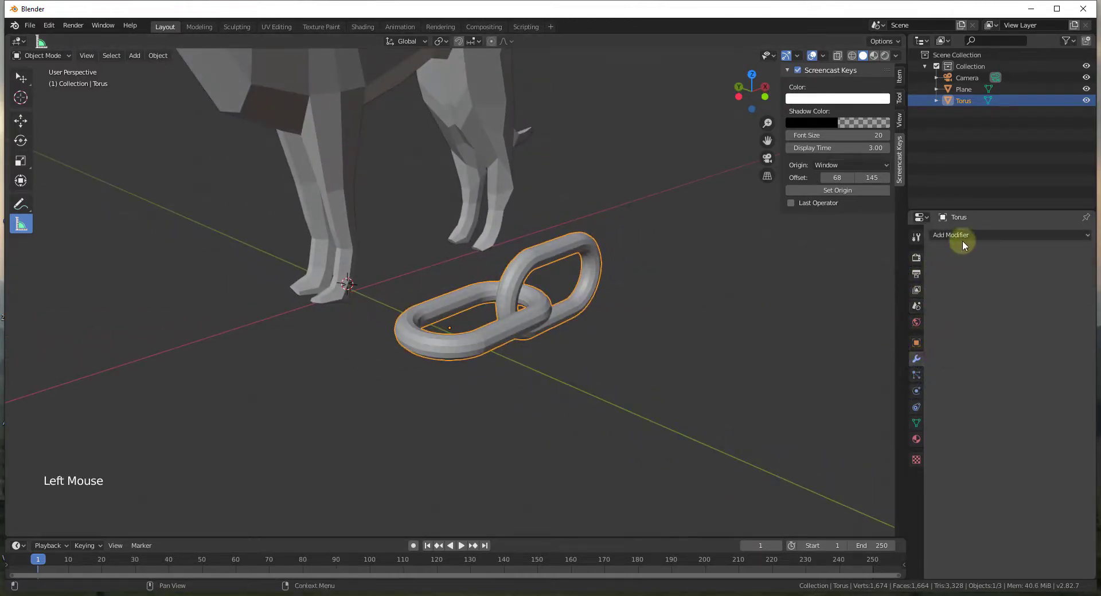
left_click(951, 235)
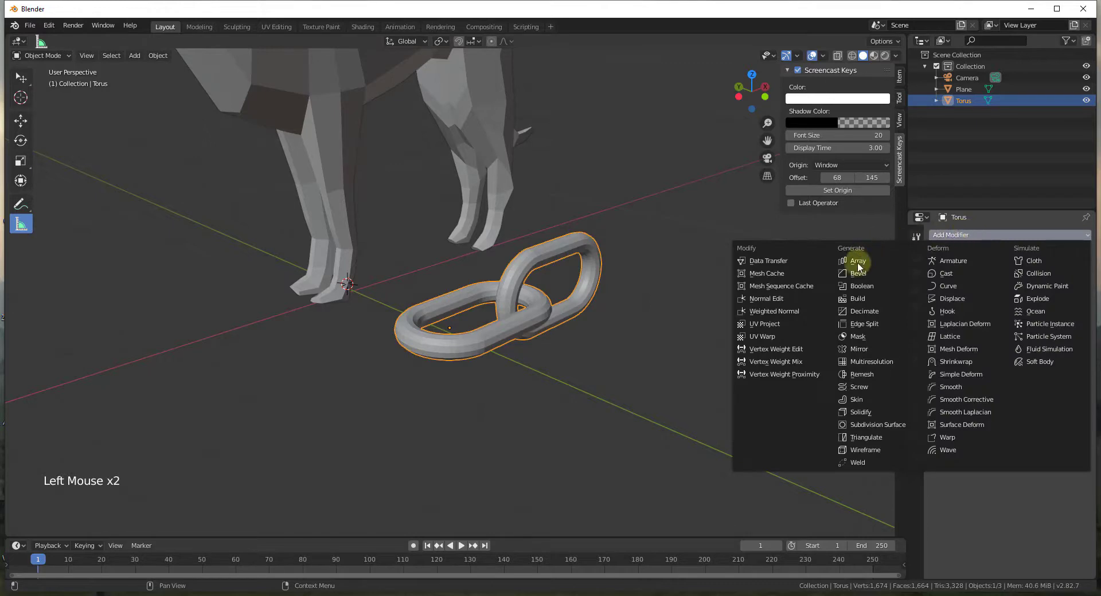
left_click(855, 260)
type(".9")
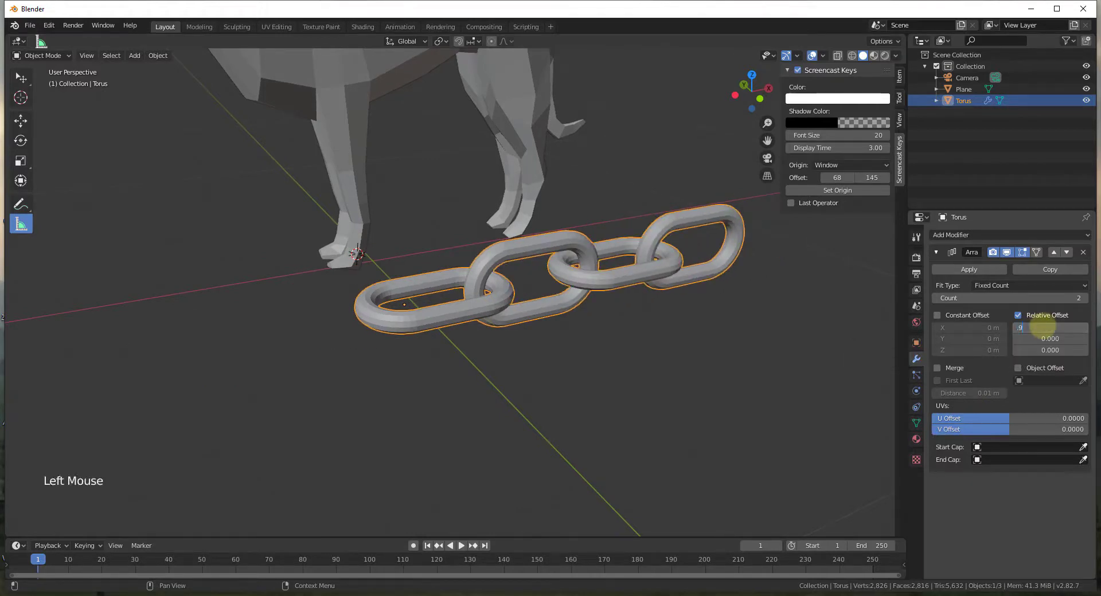
left_click_drag(1045, 328, 1038, 328)
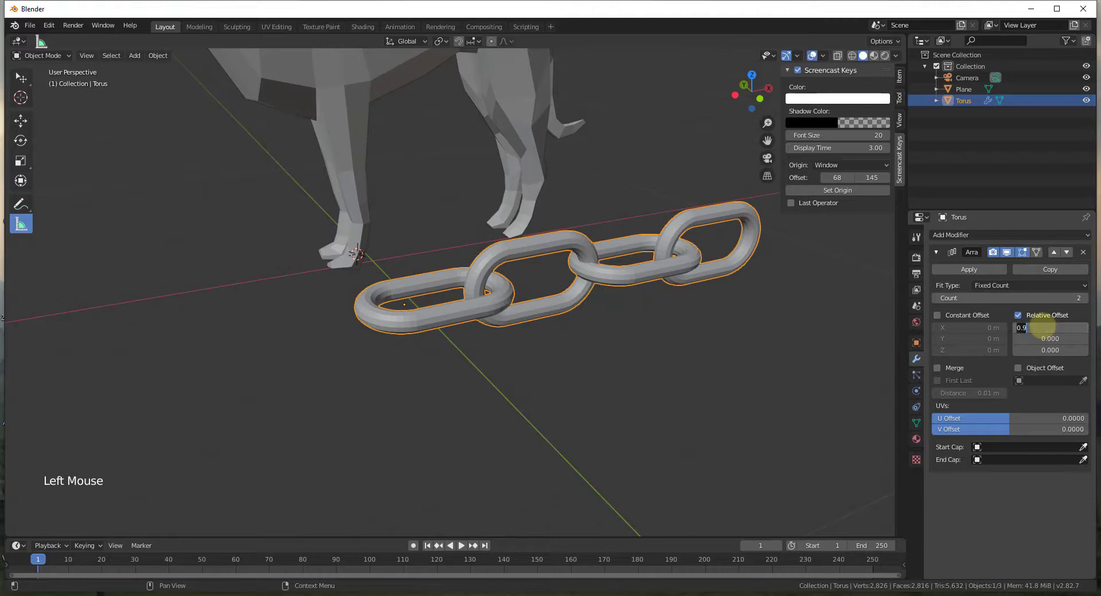
left_click_drag(1049, 328, 1038, 328)
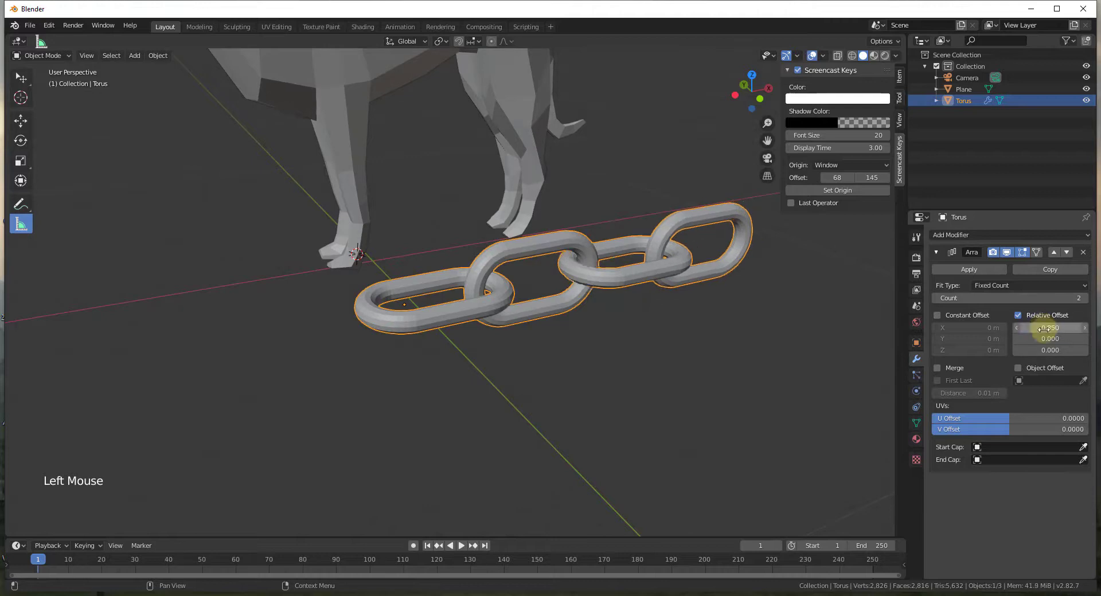
scroll("down", 3)
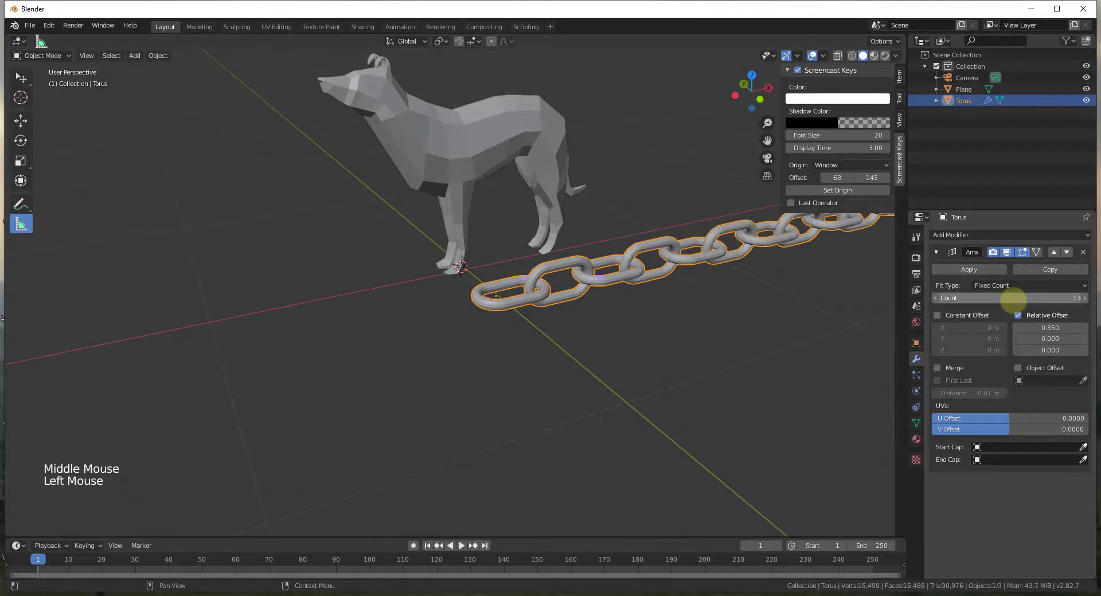
scroll("down", 3)
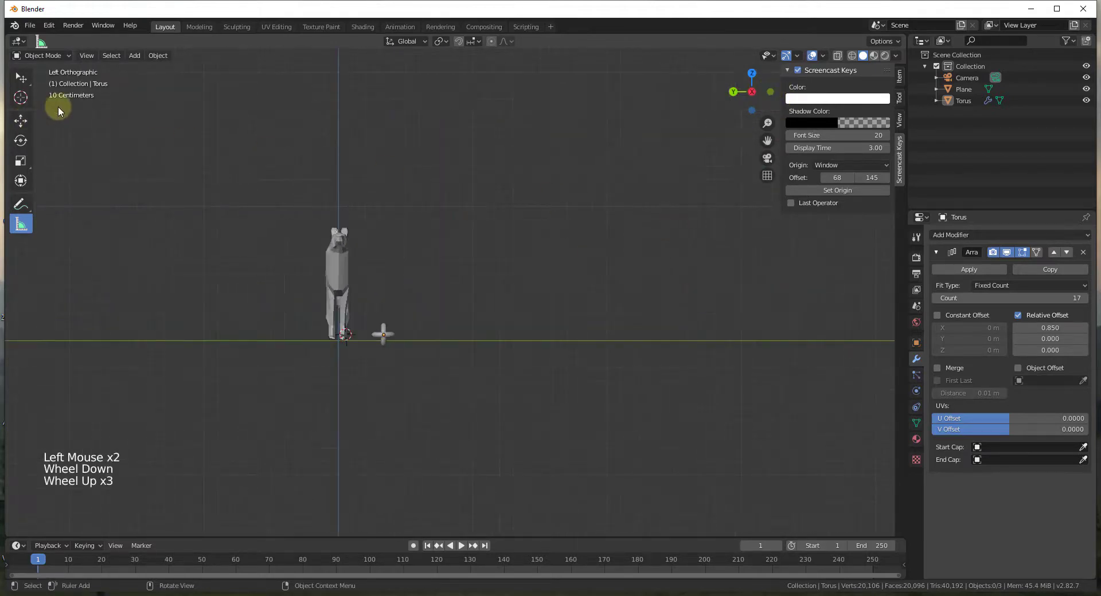
Add a Bezier curve, enter Edit Mode and delete control points to shorten it.
key("shift+a")
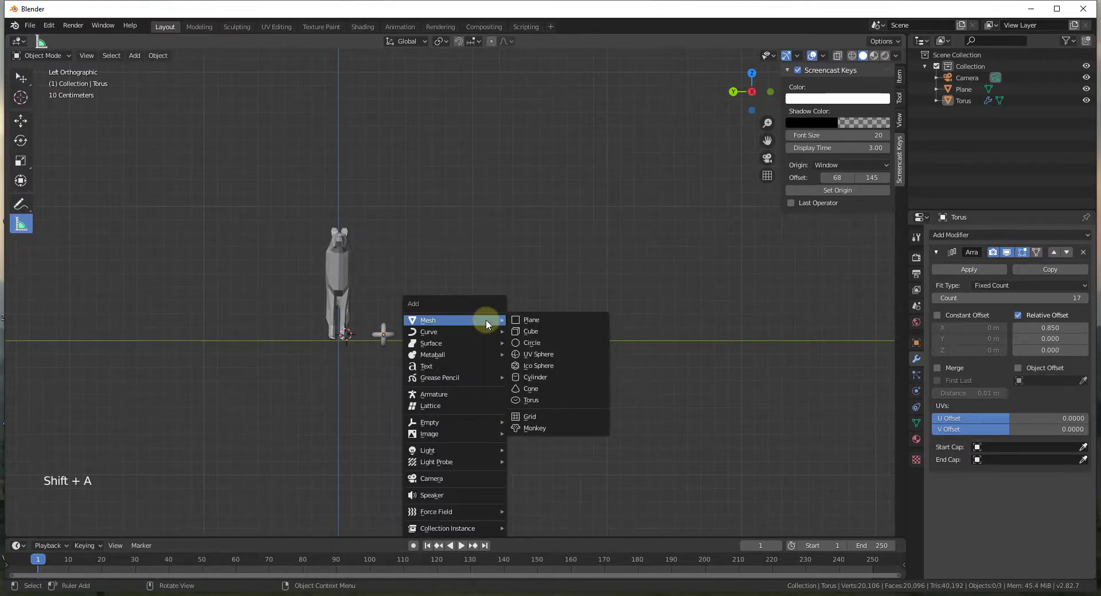
mouse_move(428, 331)
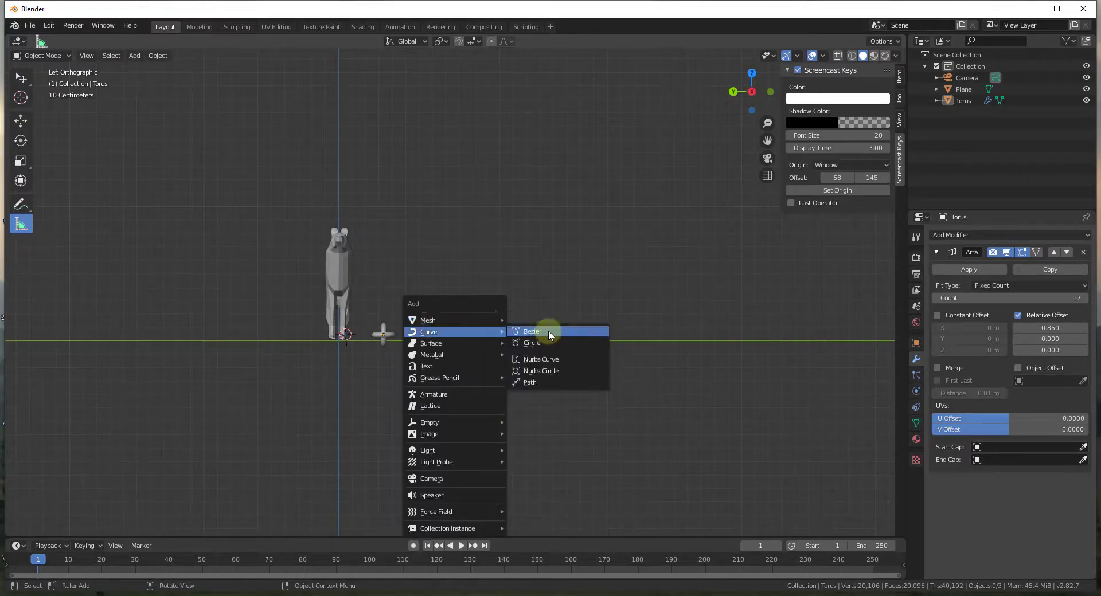
left_click(532, 330)
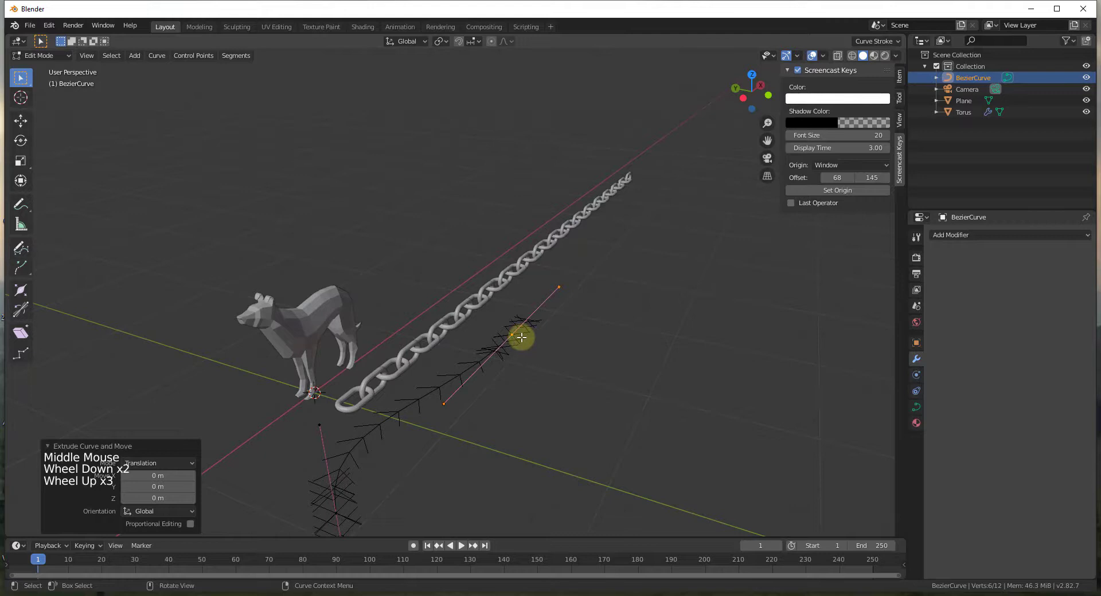
key("Tab")
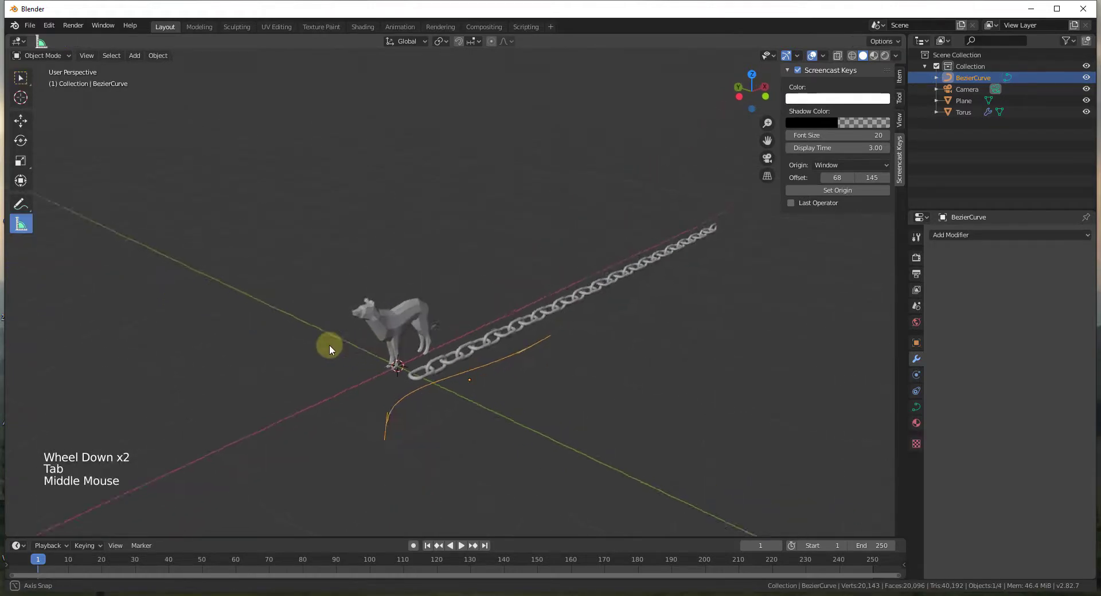
key("Tab")
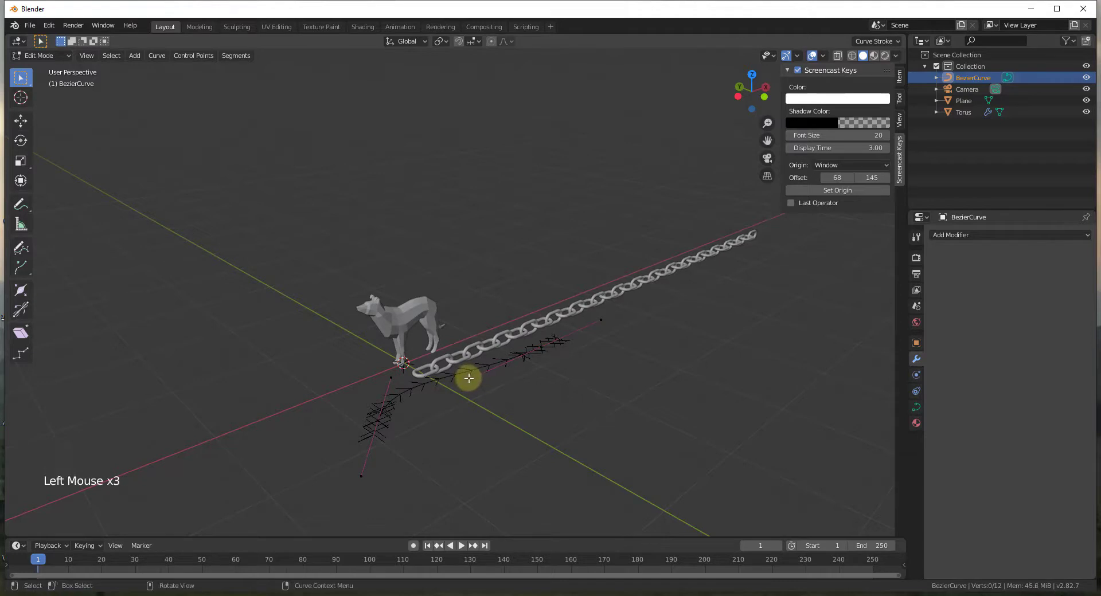
key("s")
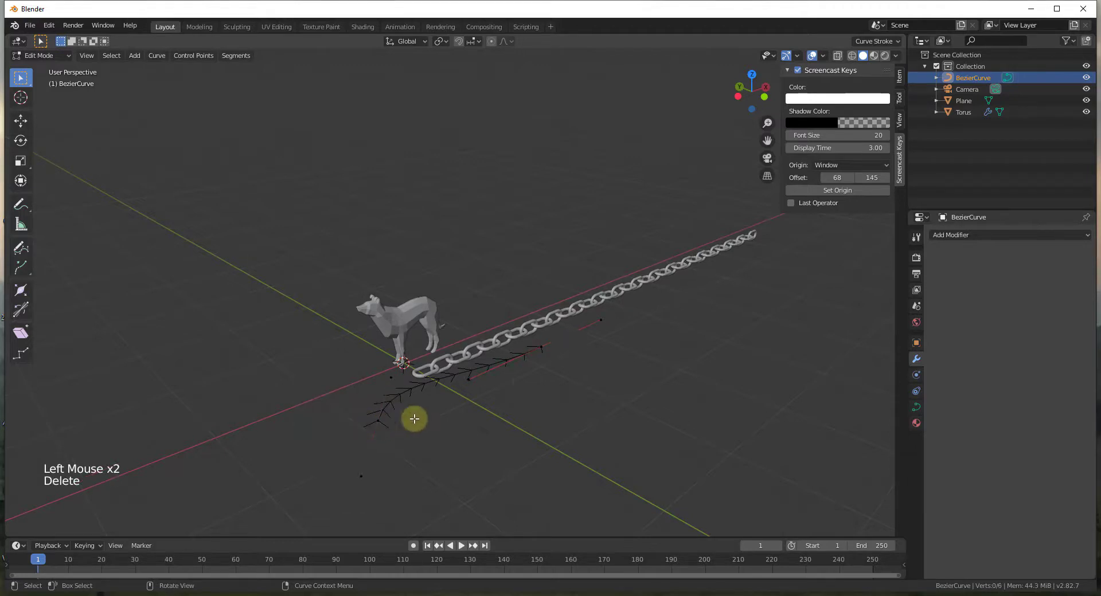
Extrude the curve's end point repeatedly into a long winding path beside the chain.
left_click_drag(414, 420, 548, 367)
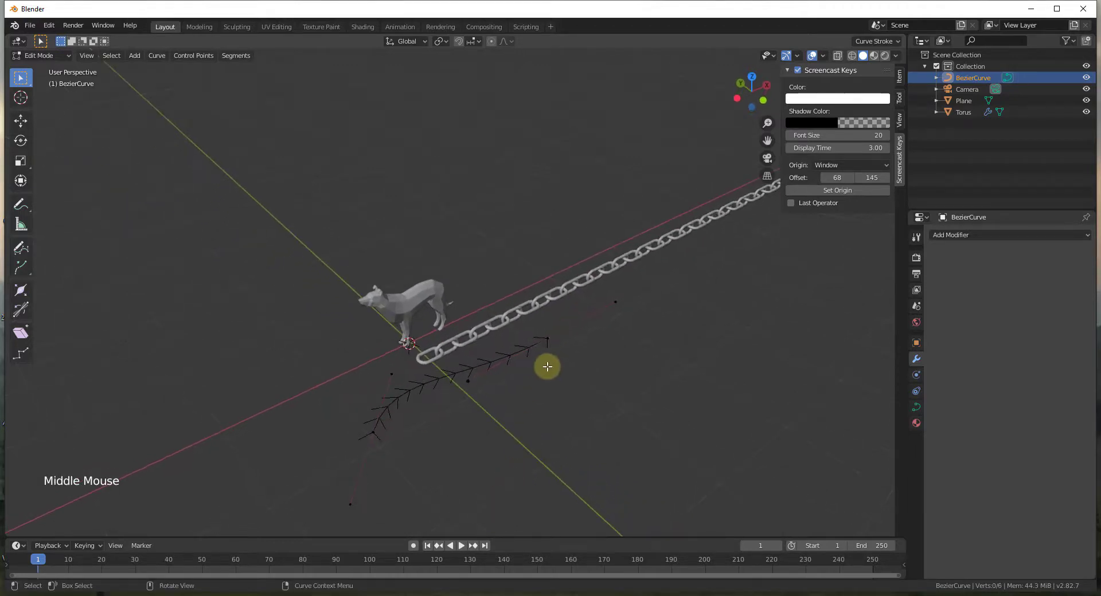
left_click(547, 338)
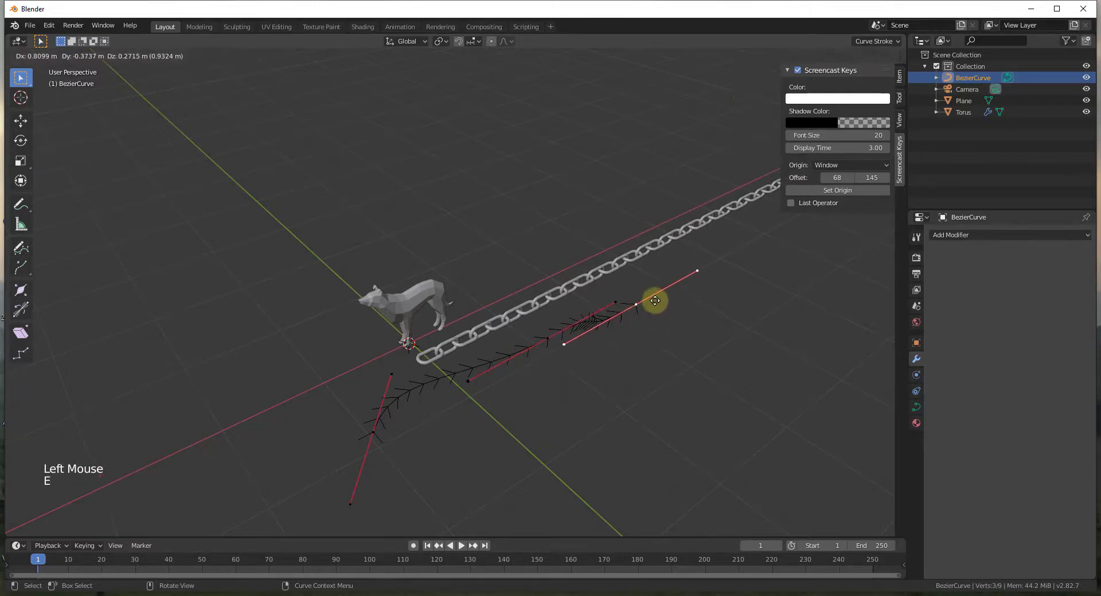
left_click(655, 300)
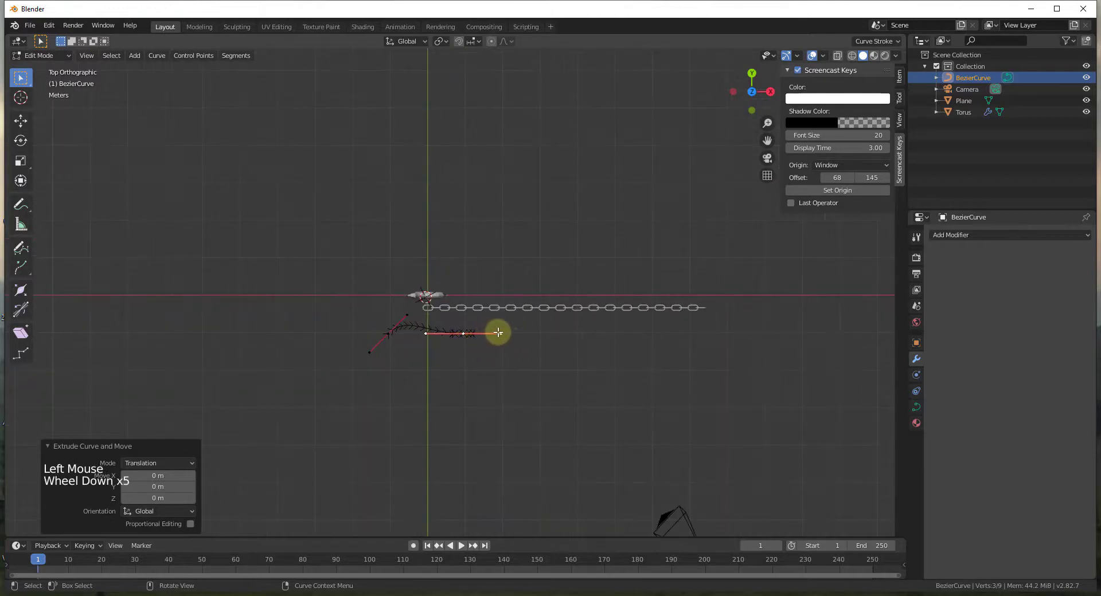
left_click_drag(499, 332, 571, 377)
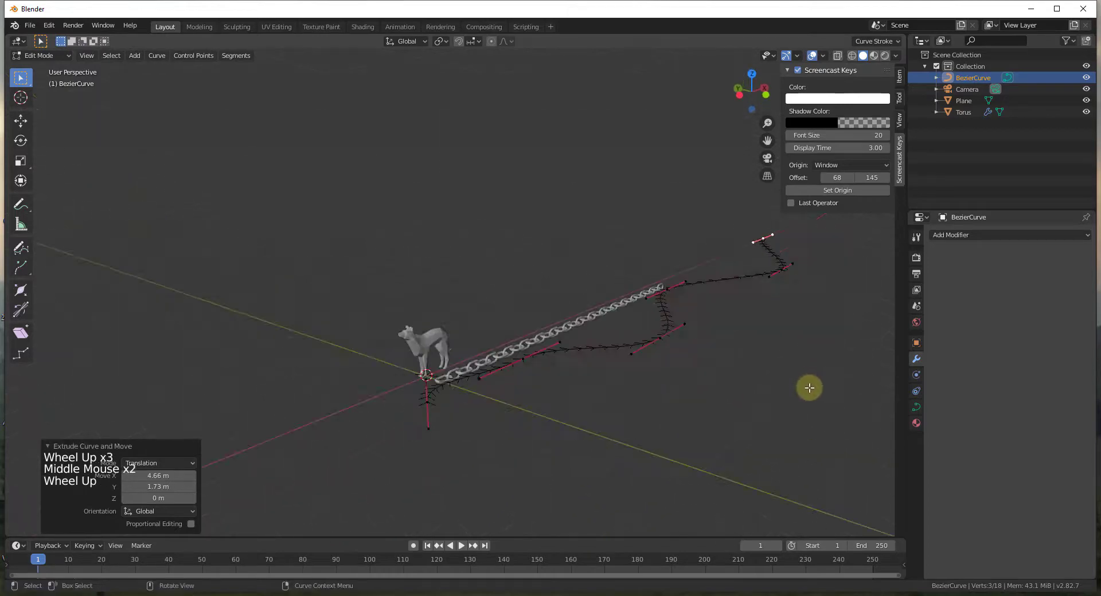
key("Tab")
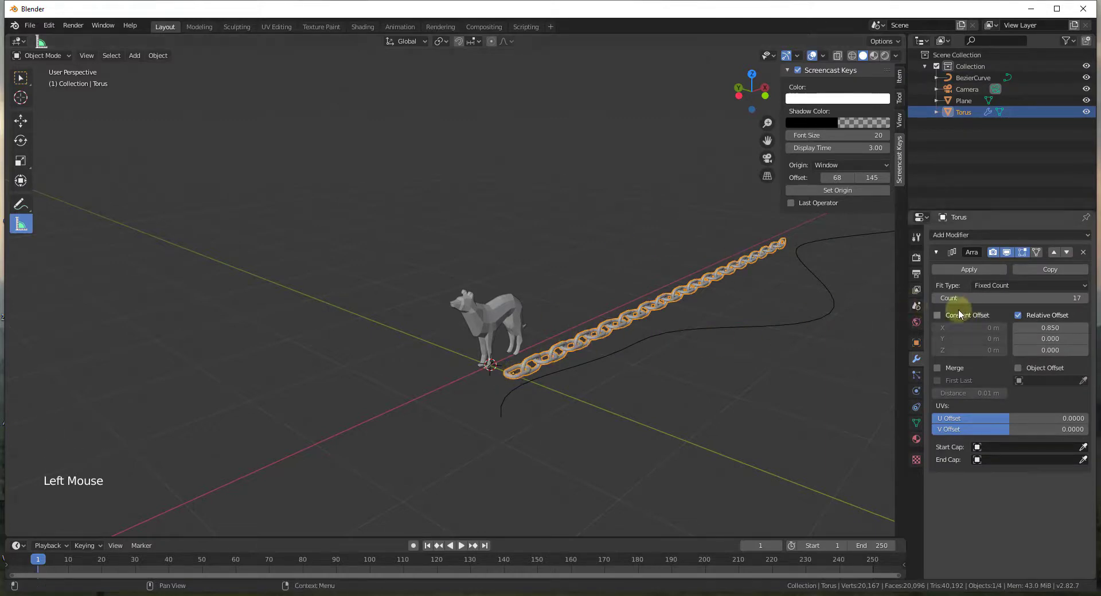
Set the Array's Fit Type to Fit Curve with BezierCurve picked as the length source.
left_click(1028, 286)
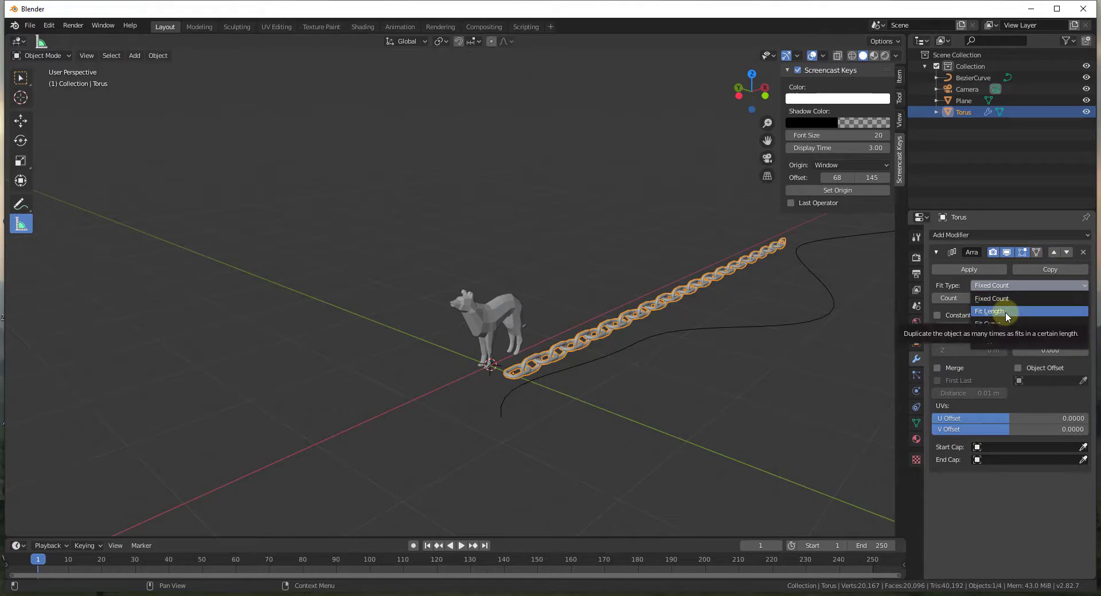
left_click(989, 323)
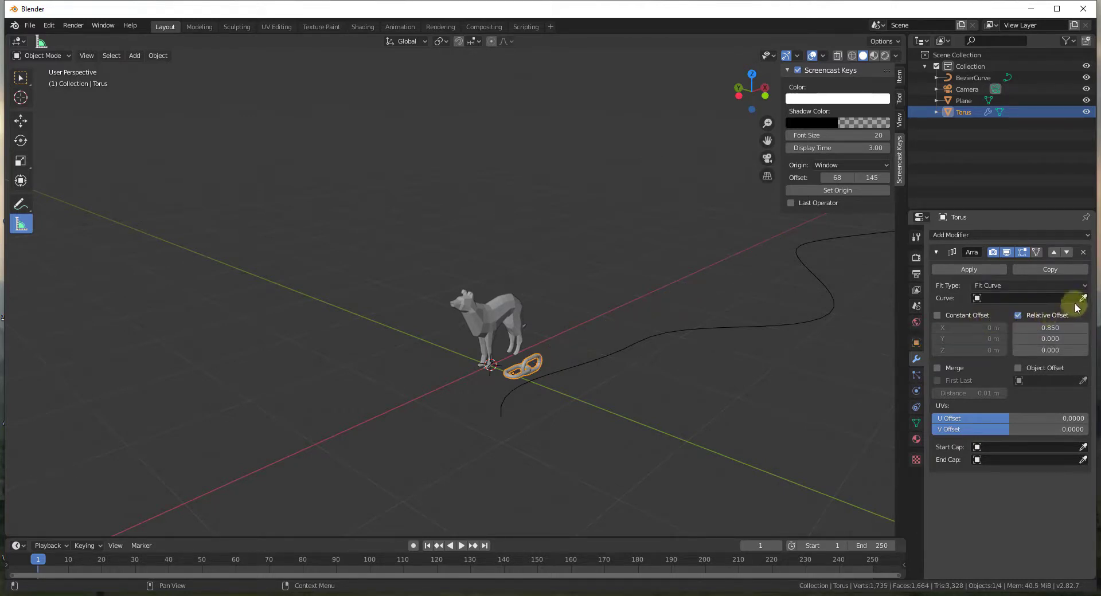
left_click(1084, 298)
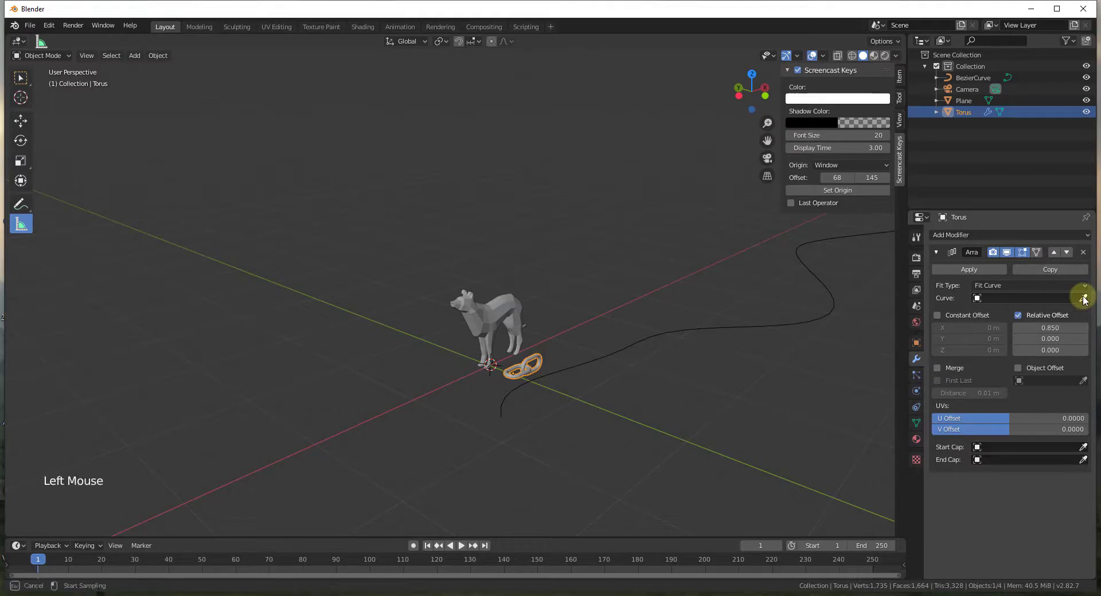
left_click(1085, 298)
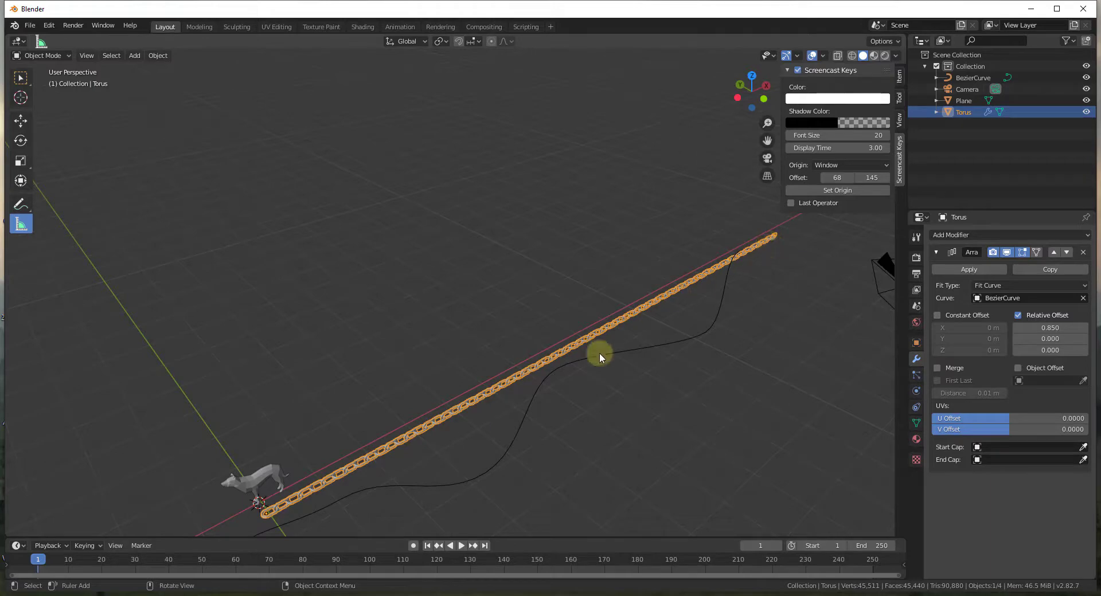
scroll("down", 3)
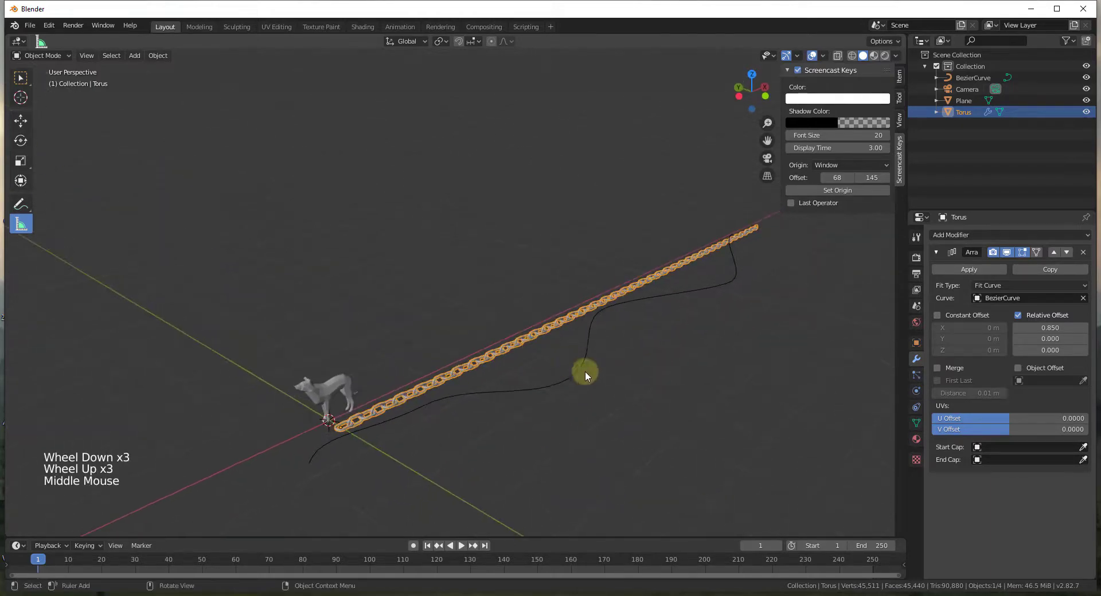
left_click_drag(586, 376, 465, 465)
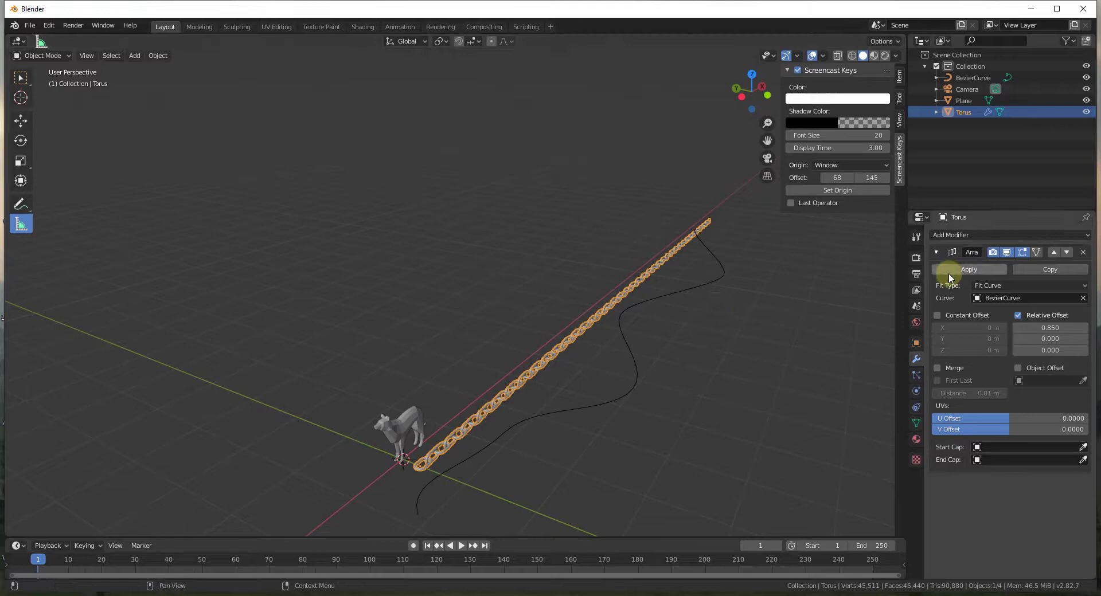
Add a Curve modifier on the torus targeting BezierCurve.
left_click(950, 235)
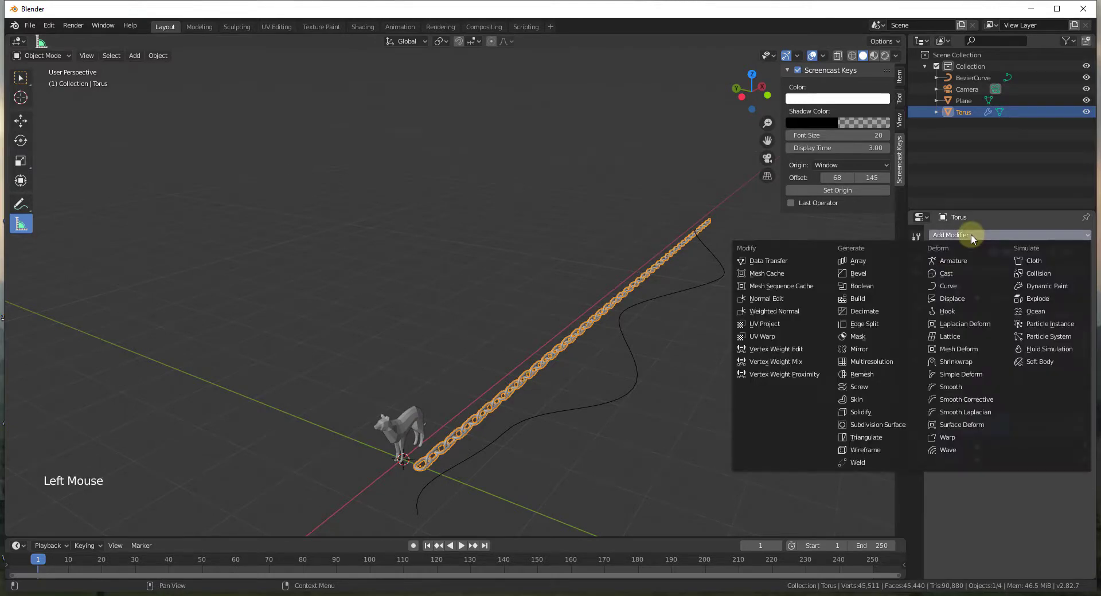
left_click(857, 260)
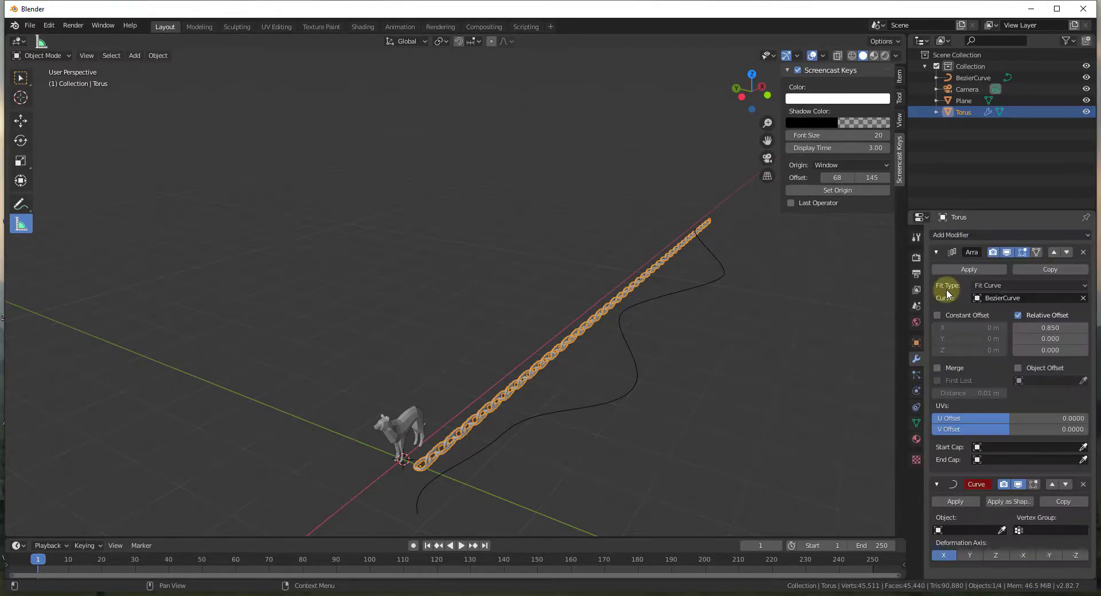
scroll("down", 3)
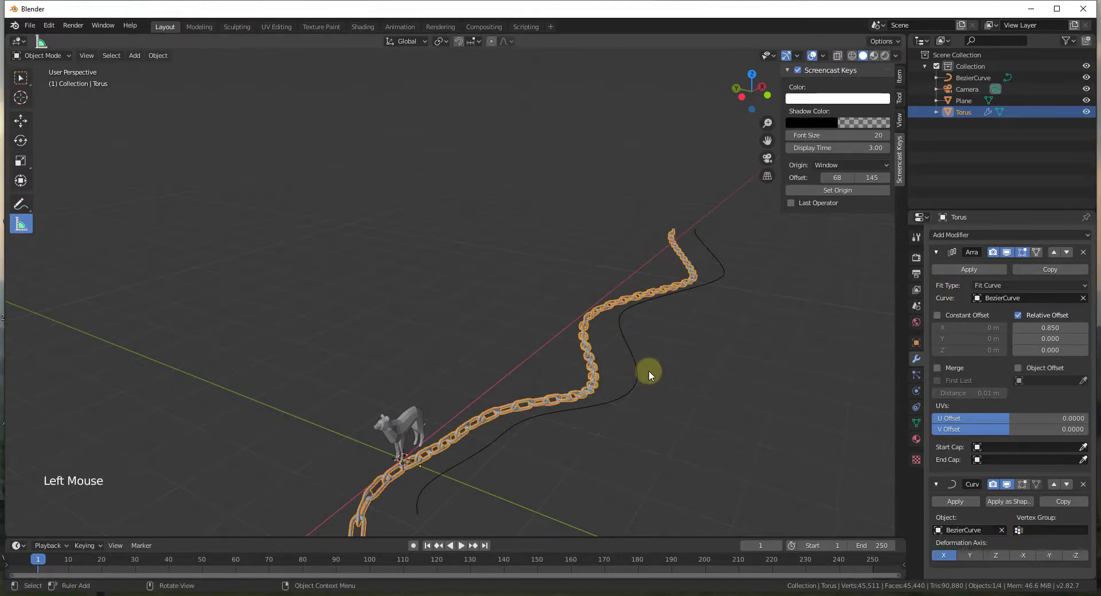
scroll("up", 3)
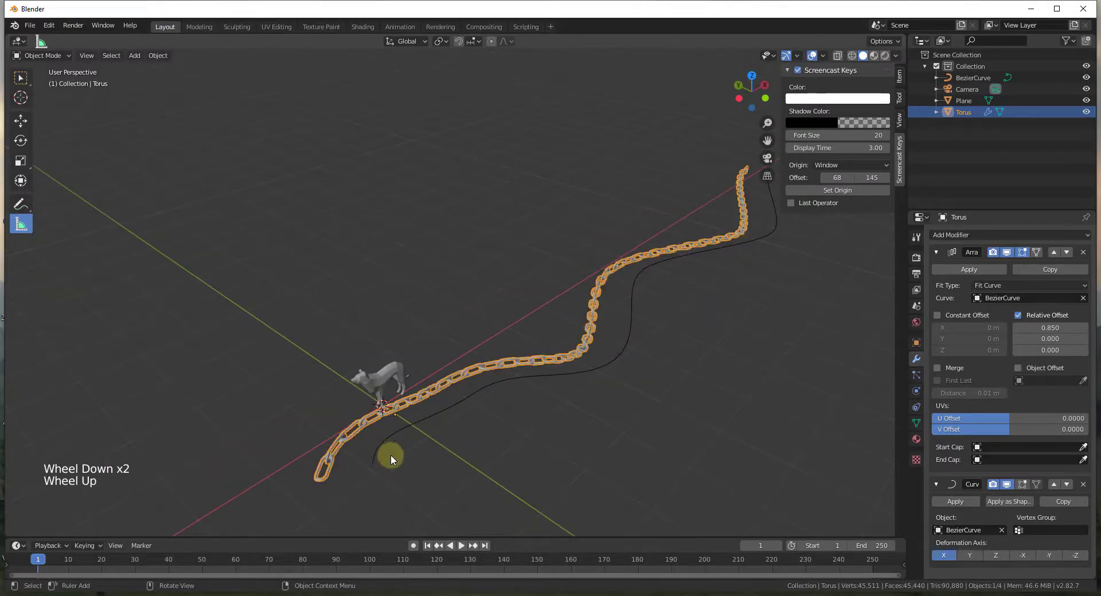
Move the chain along Y onto the curve path, then select the BezierCurve object.
key("g")
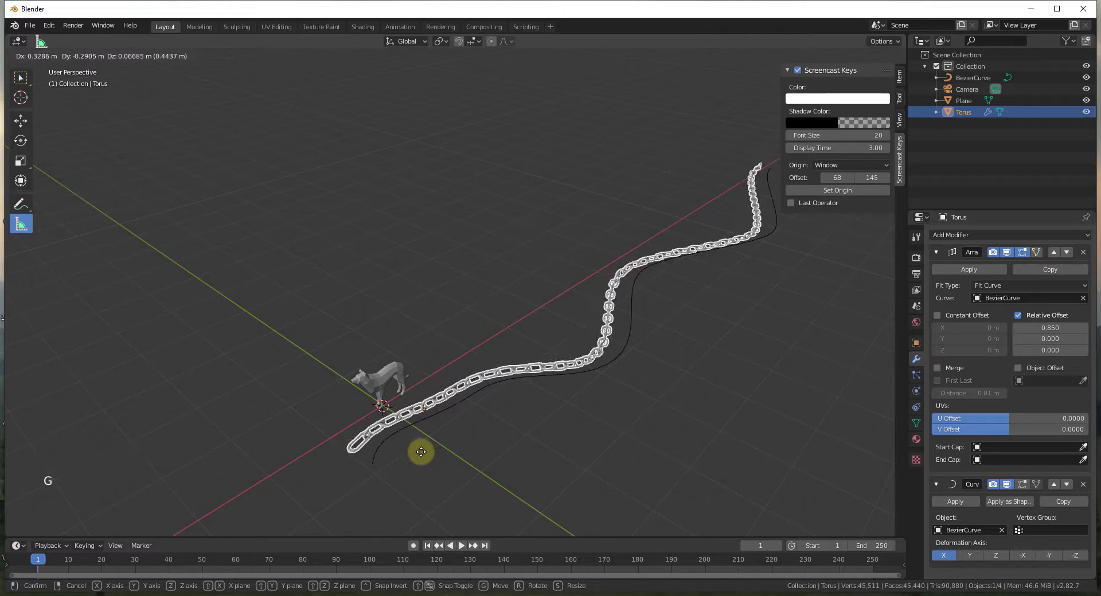
mouse_move(417, 451)
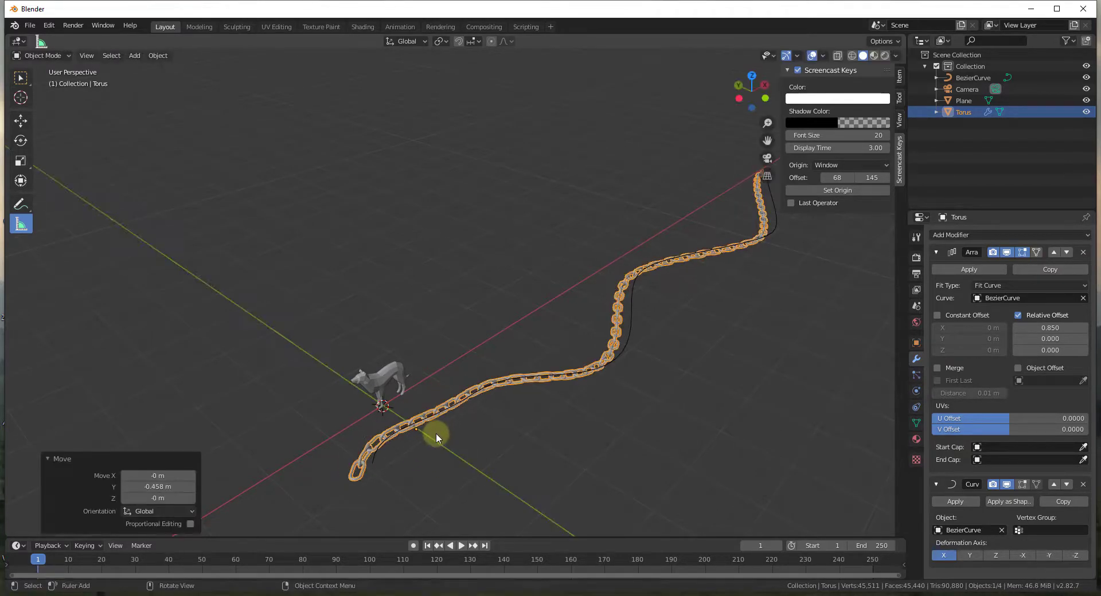
key("g")
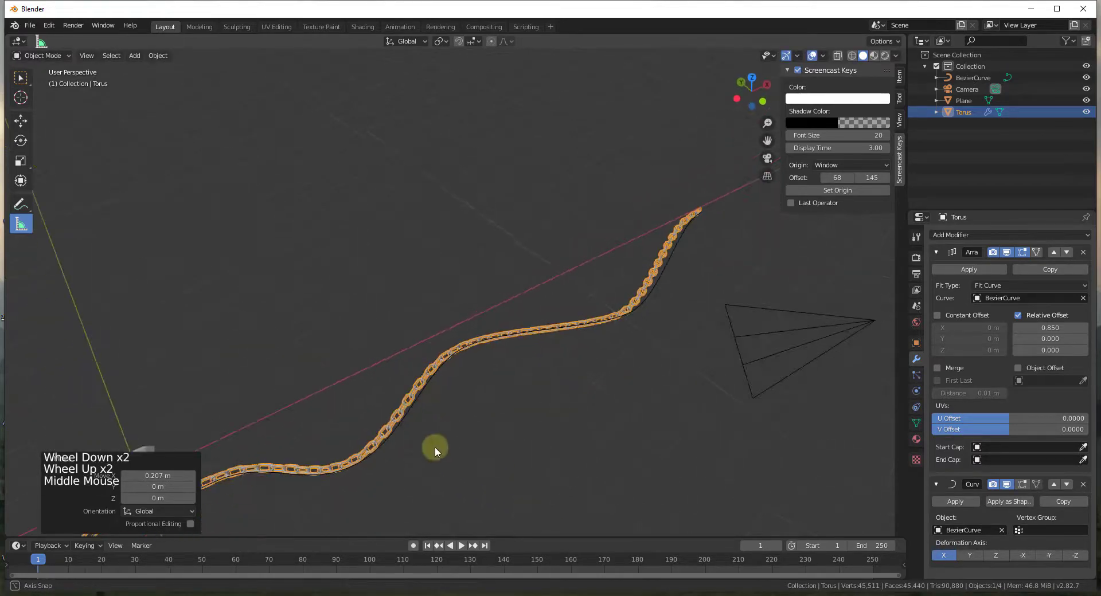
left_click_drag(435, 452, 467, 337)
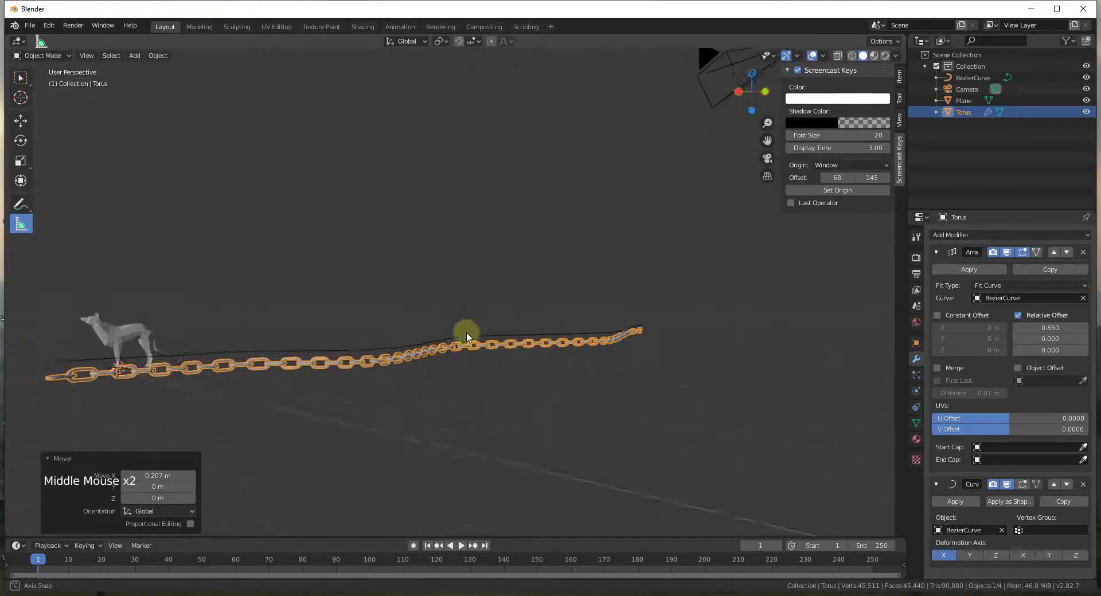
left_click_drag(466, 337, 555, 208)
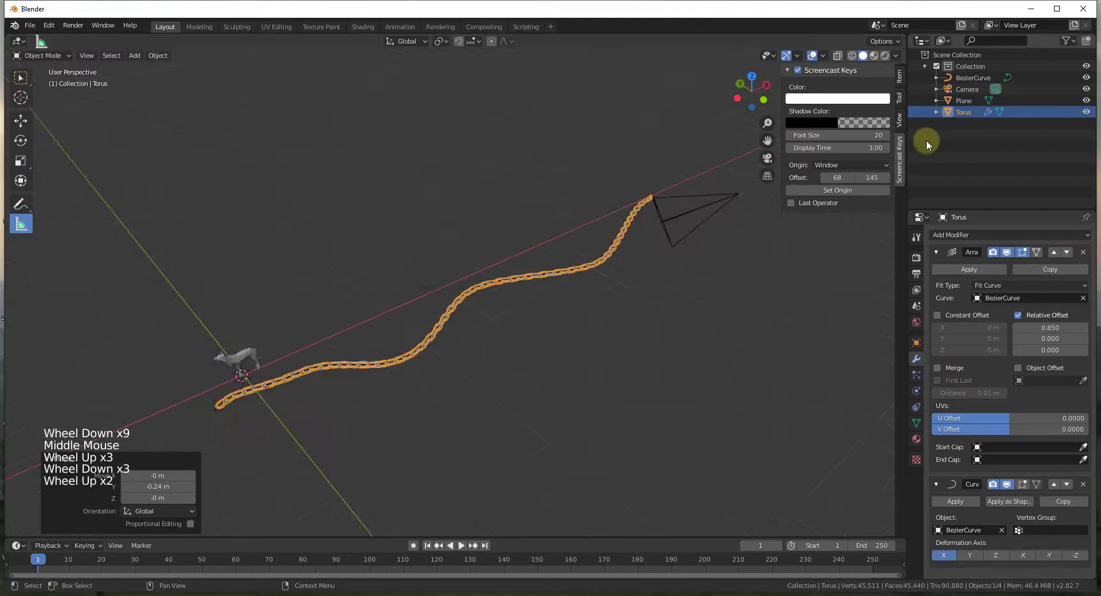
left_click(973, 76)
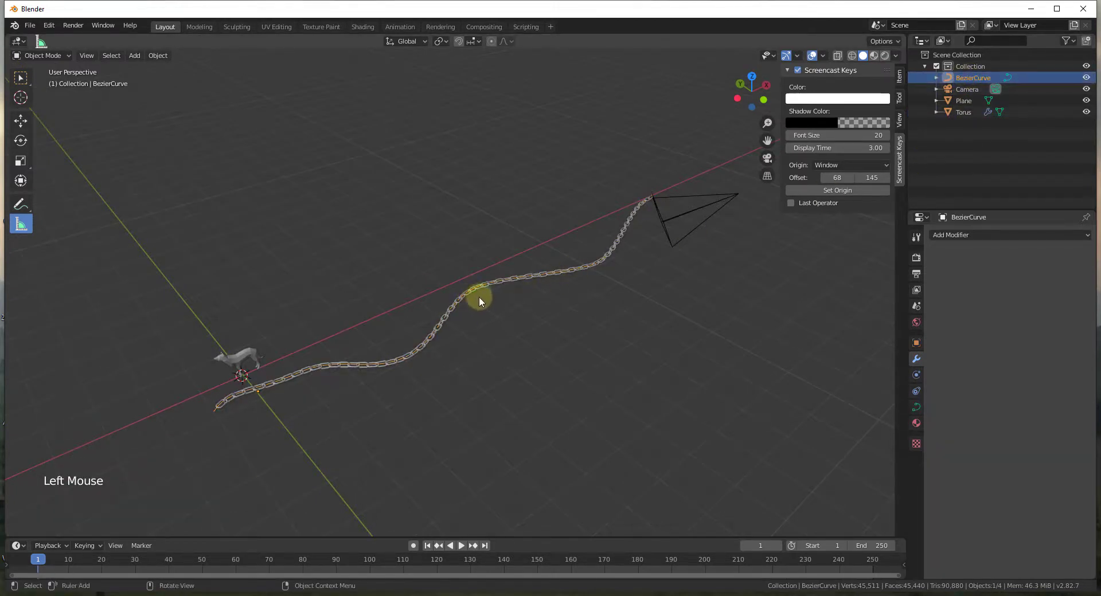
Lift and shift a middle Bezier control point so the chain climbs and winds more sharply.
key("Tab")
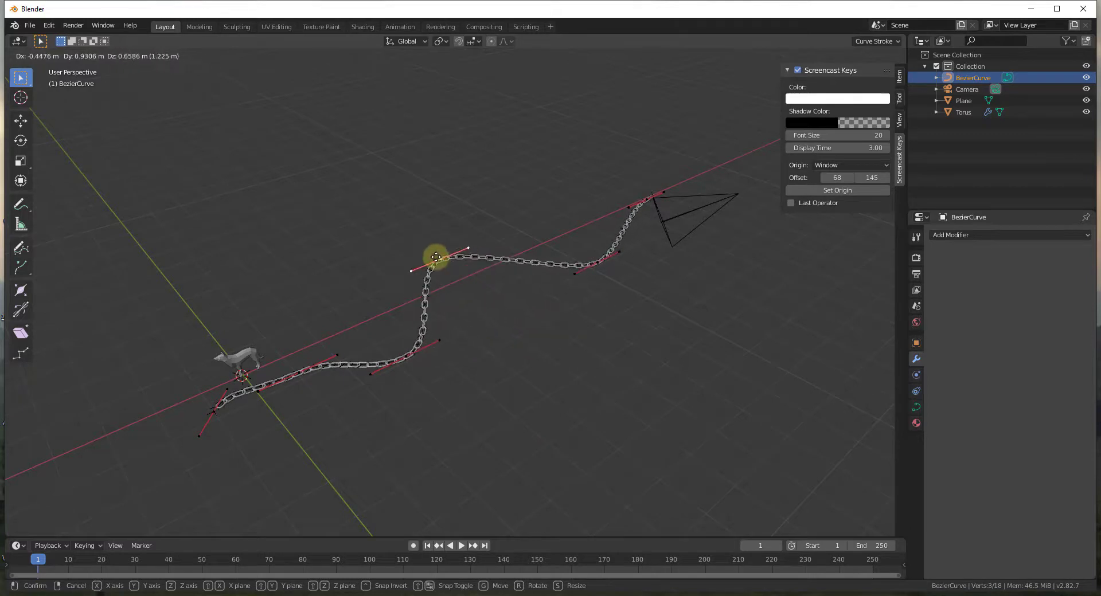
left_click_drag(436, 257, 421, 282)
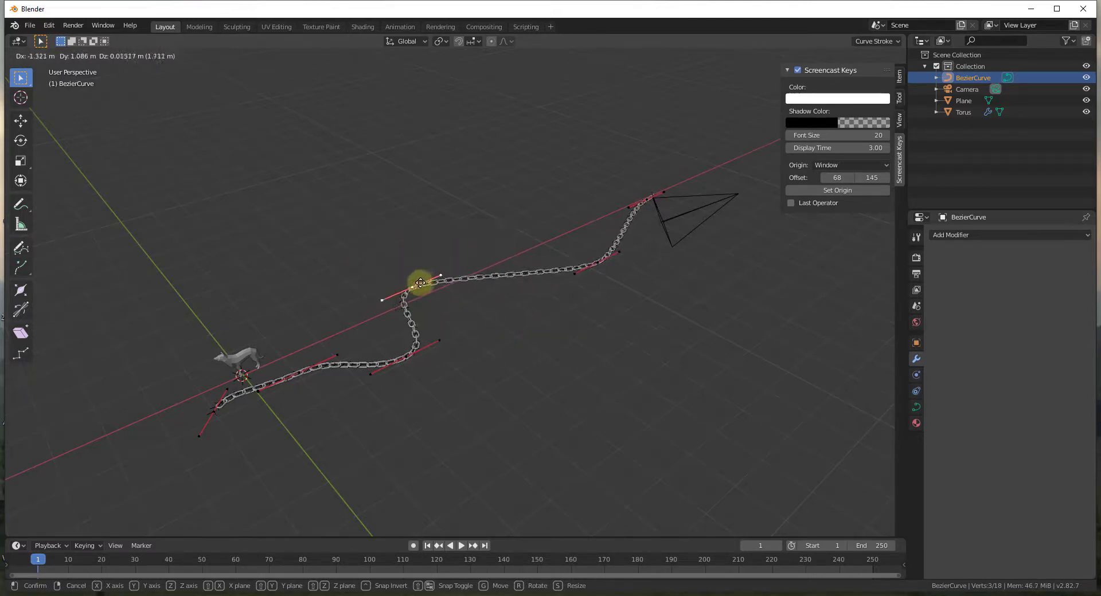
left_click_drag(421, 283, 533, 364)
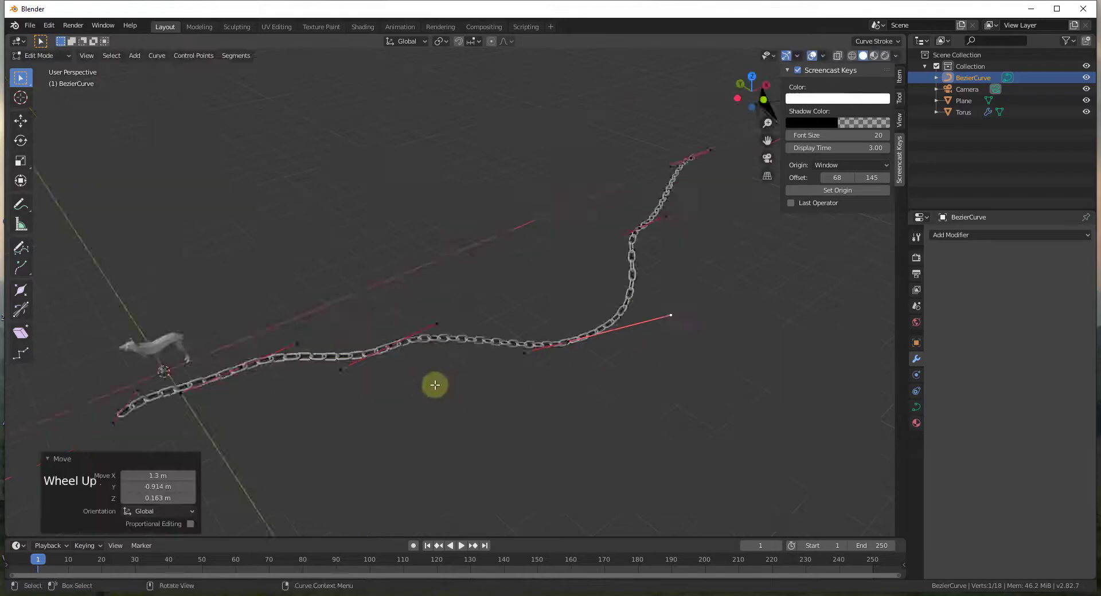
scroll("down", 3)
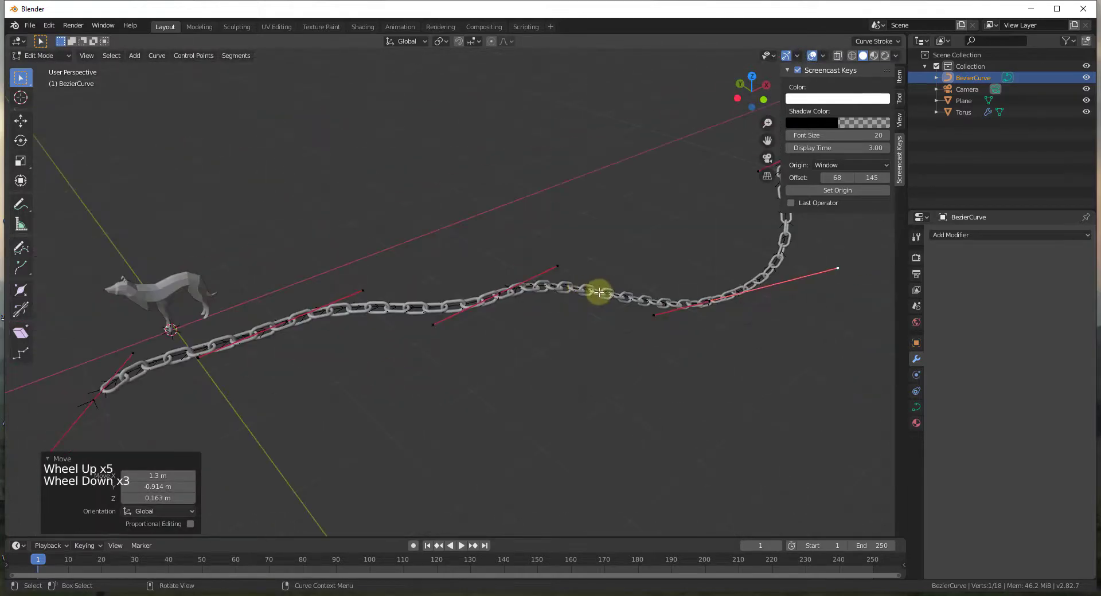